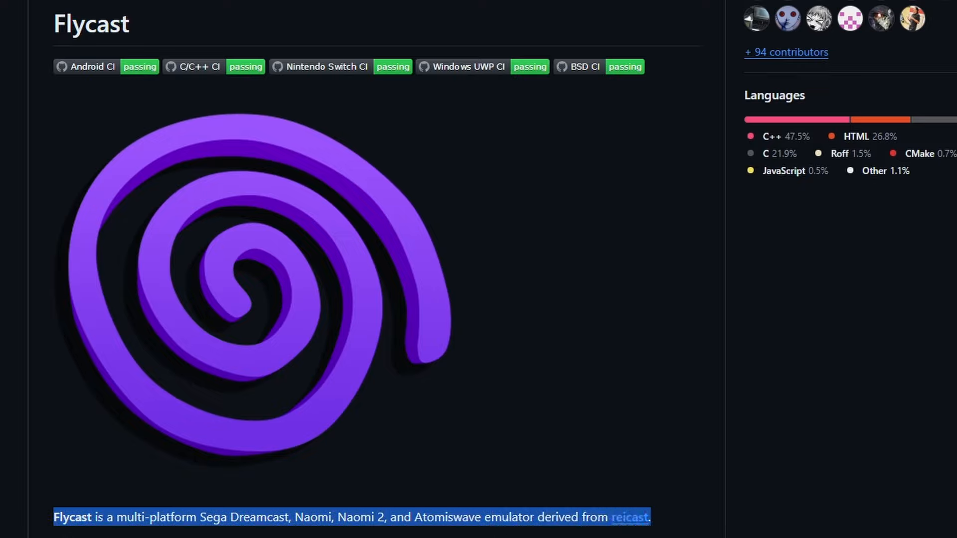
Step: Scroll the Flycast README to its Install section and highlight the Binaries heading
scroll(down, 3)
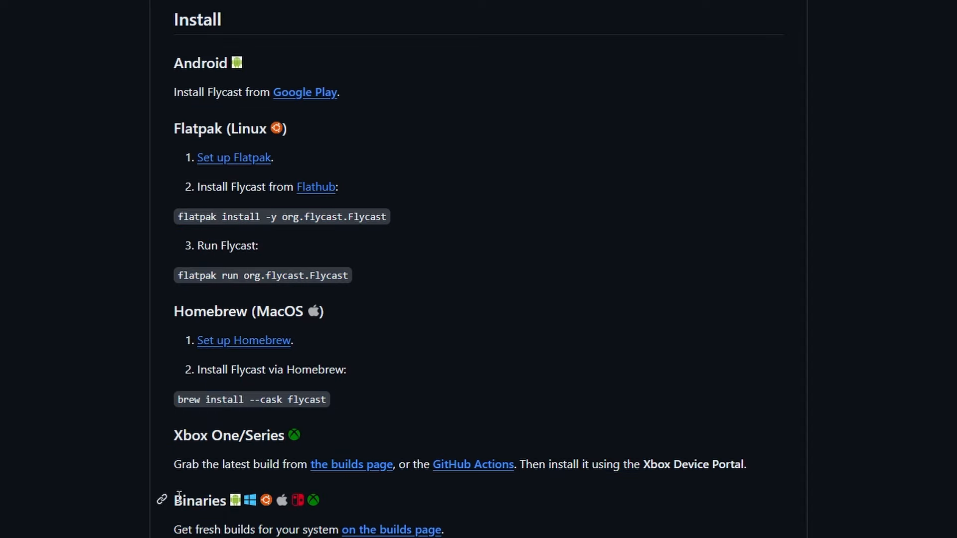
double_click(199, 501)
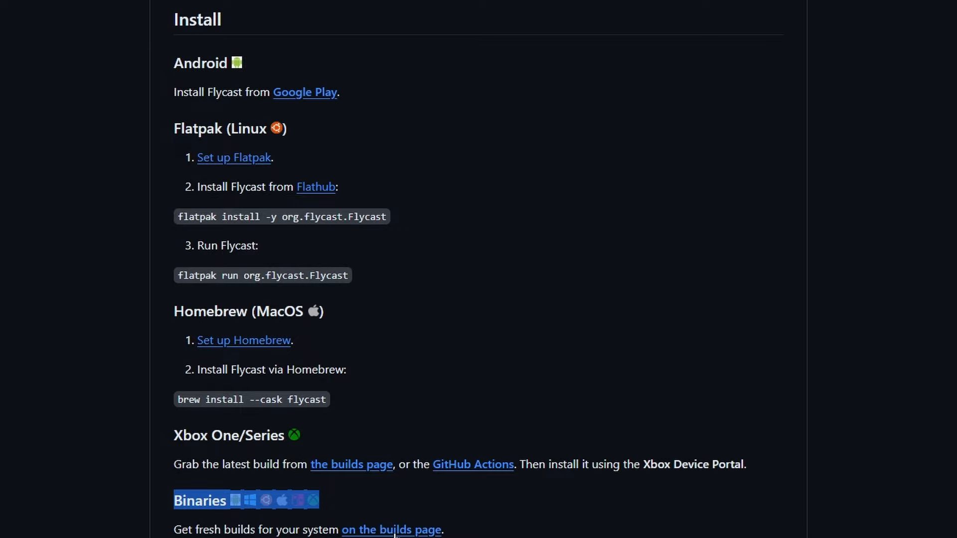
Step: Follow the README link to the Flycast builds page listing master and dev downloads
click(389, 529)
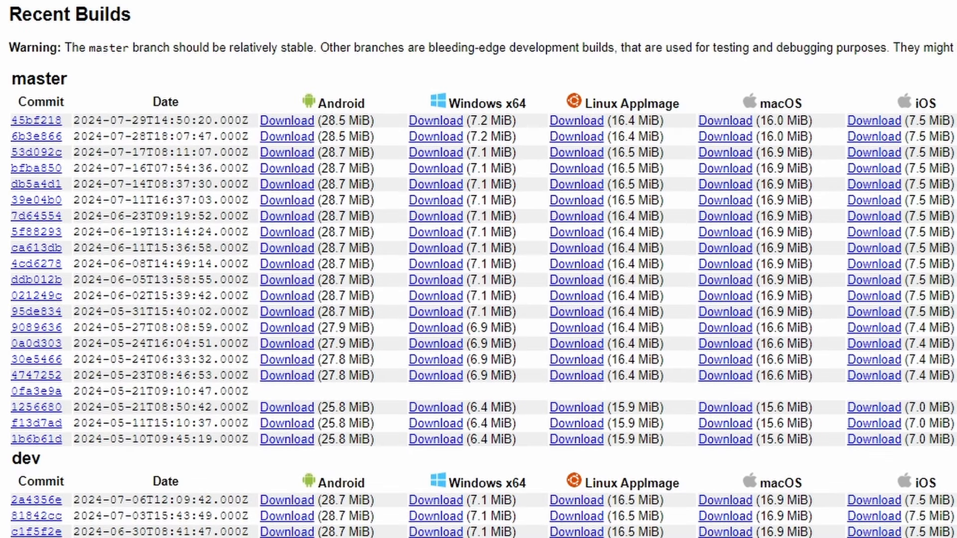
mouse_move(138, 98)
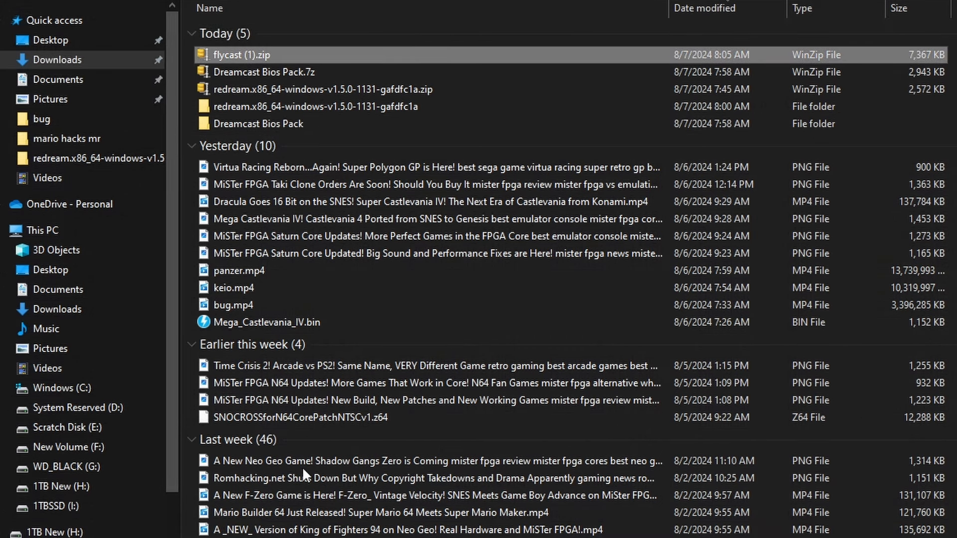
mouse_move(308, 207)
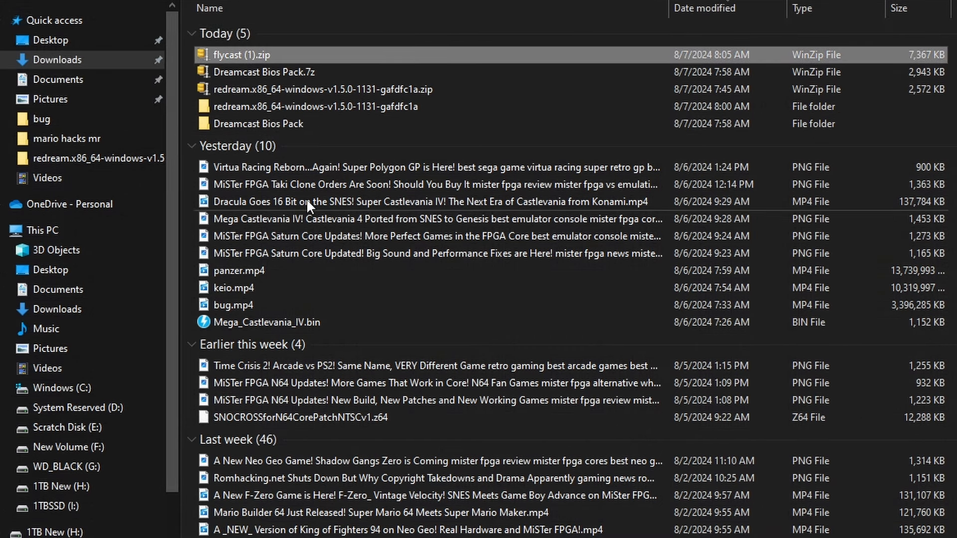
Step: Extract flycast (1).zip, enter the resulting flycast (1) folder and select flycast.exe
right_click(248, 55)
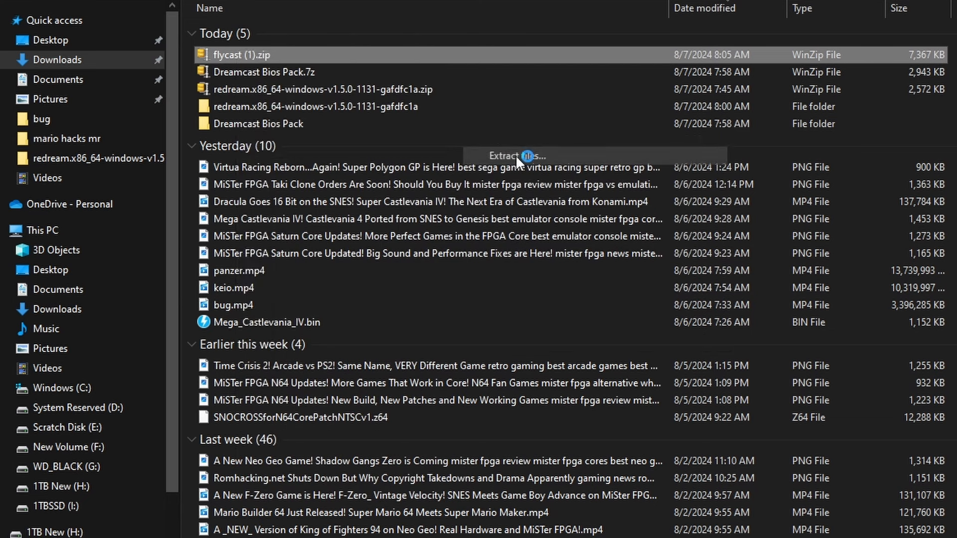
click(515, 155)
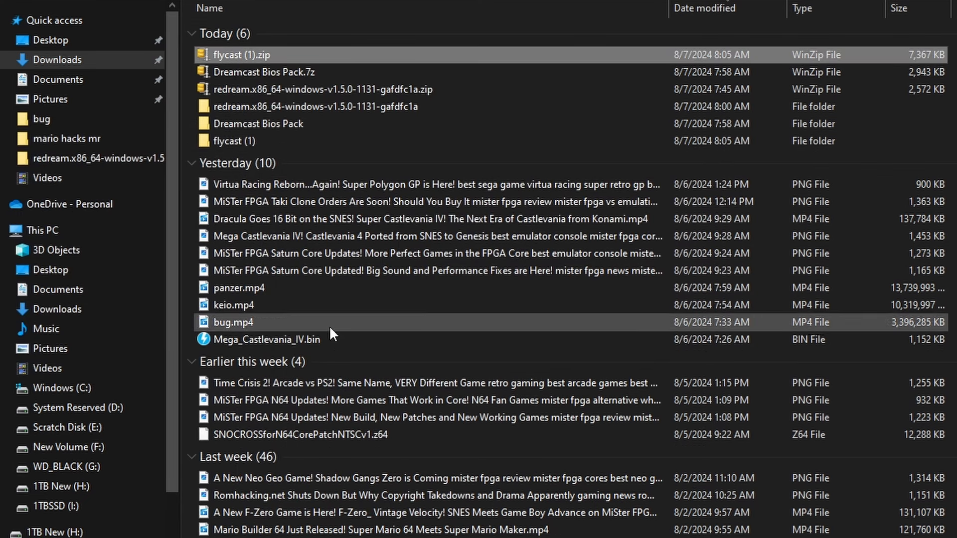
click(233, 141)
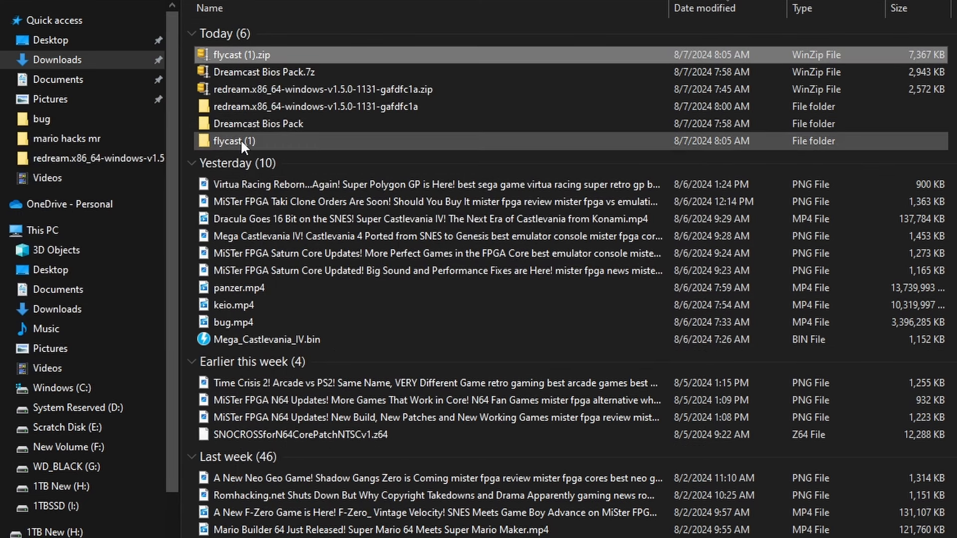
double_click(233, 140)
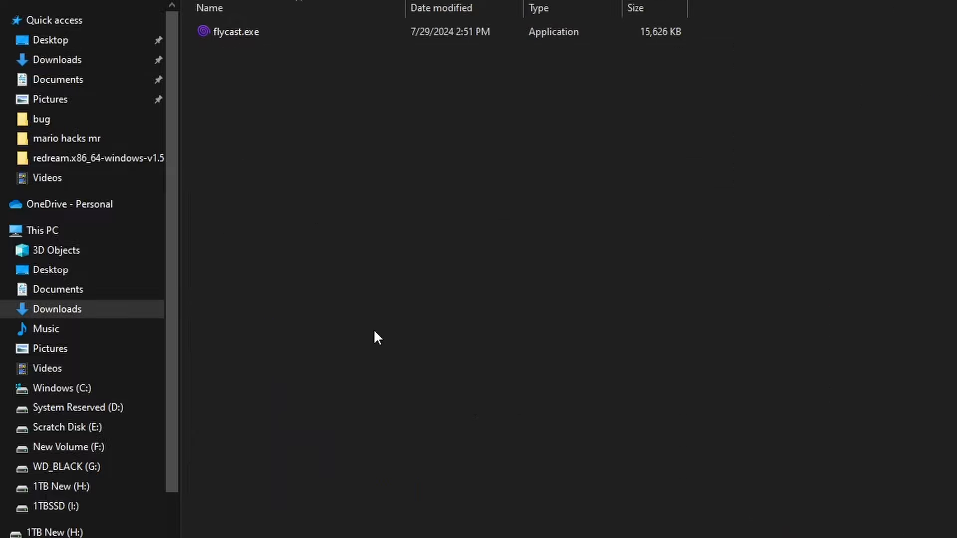
click(236, 32)
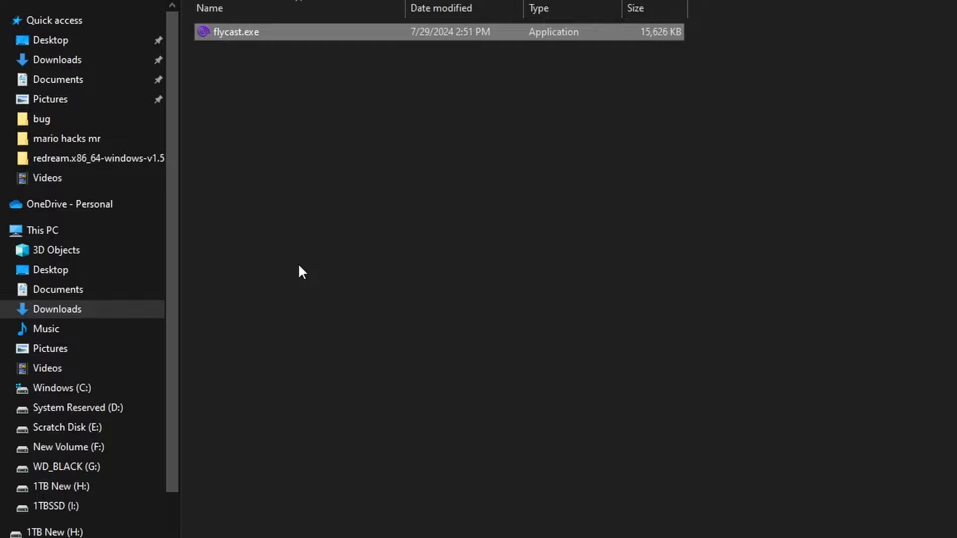
Step: Launch flycast.exe, attempt to boot the Dreamcast BIOS and dismiss the No BIOS file error
double_click(235, 32)
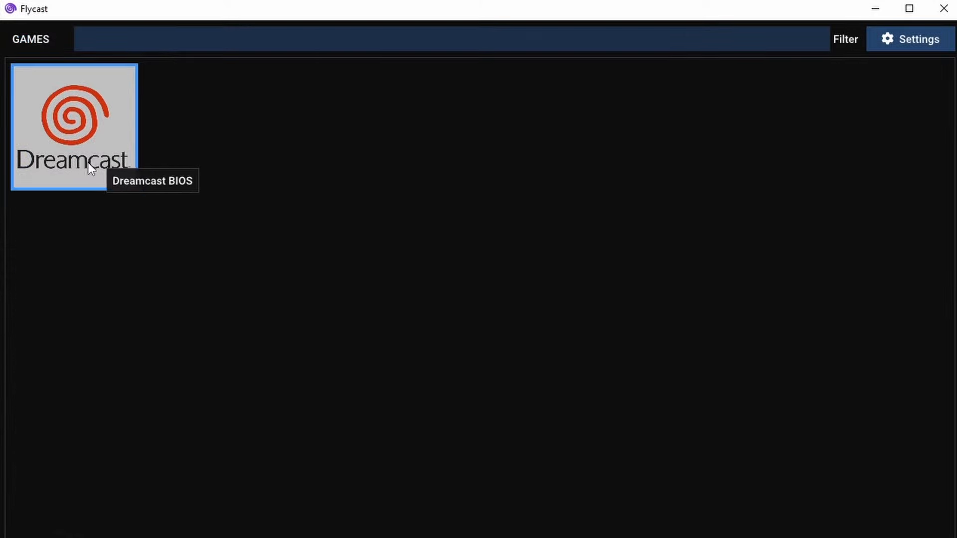
mouse_move(88, 159)
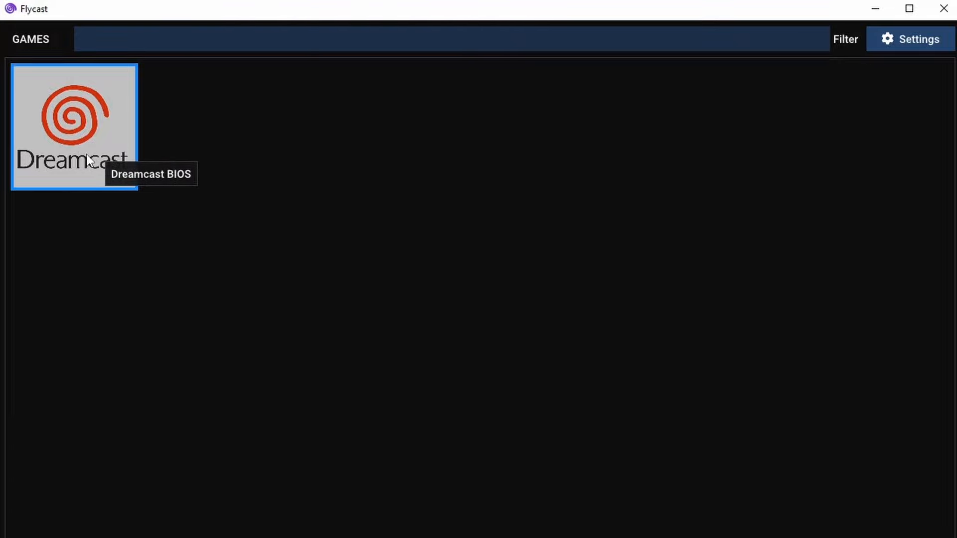
double_click(73, 126)
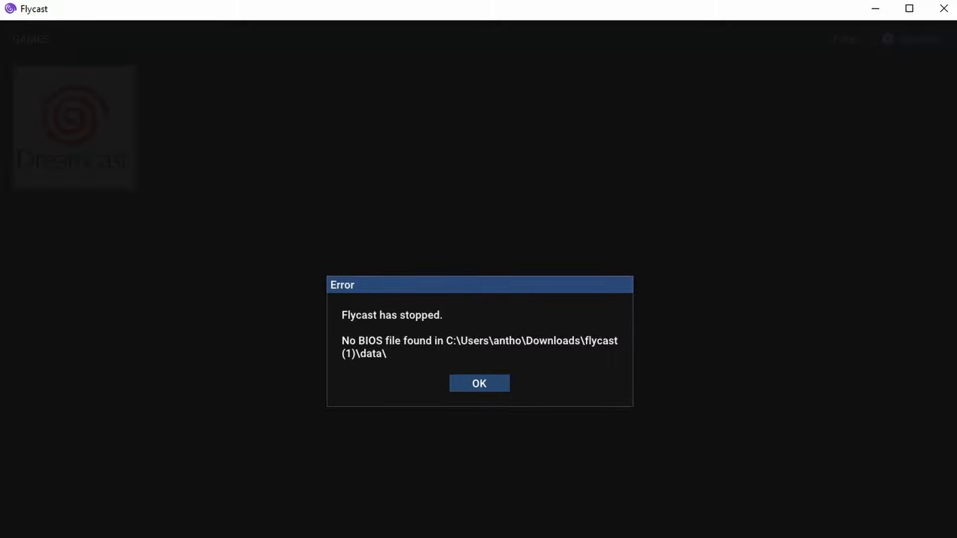
click(479, 383)
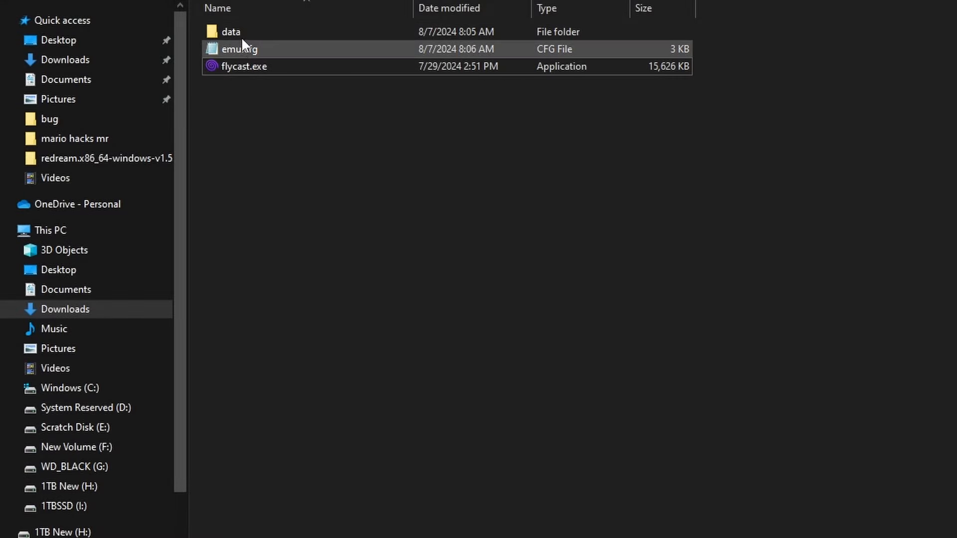
Step: Enter Flycast's data folder holding dc_boot.bin, then relaunch flycast.exe with the BIOS in place
click(230, 32)
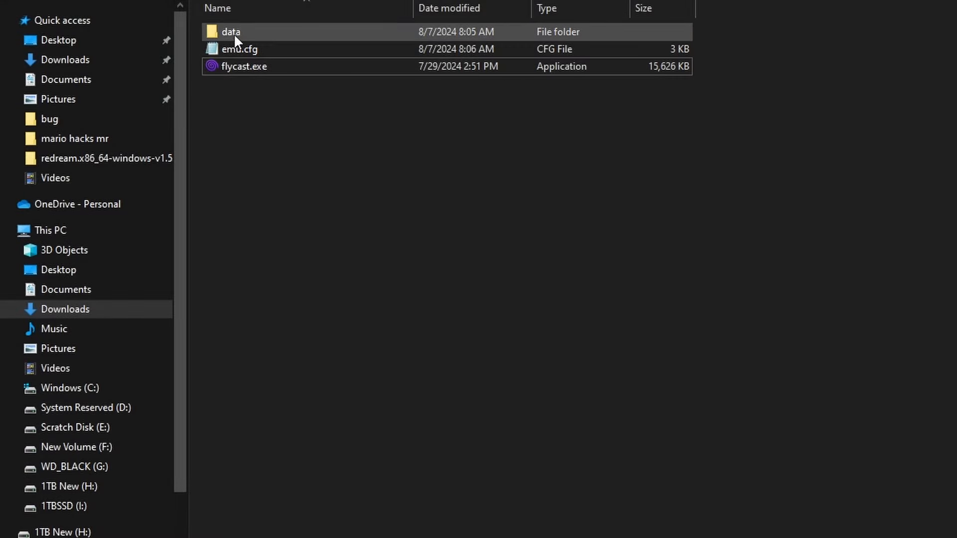
double_click(230, 32)
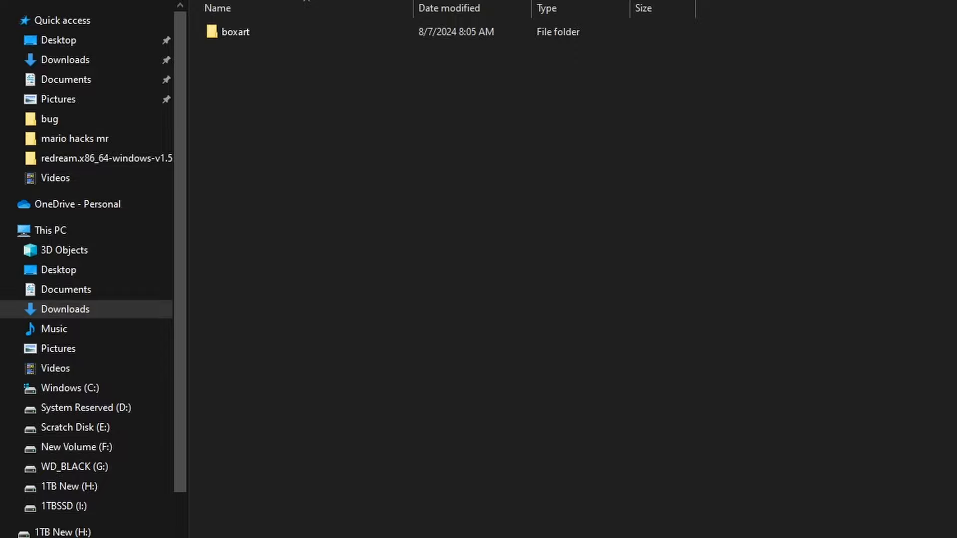
mouse_move(243, 103)
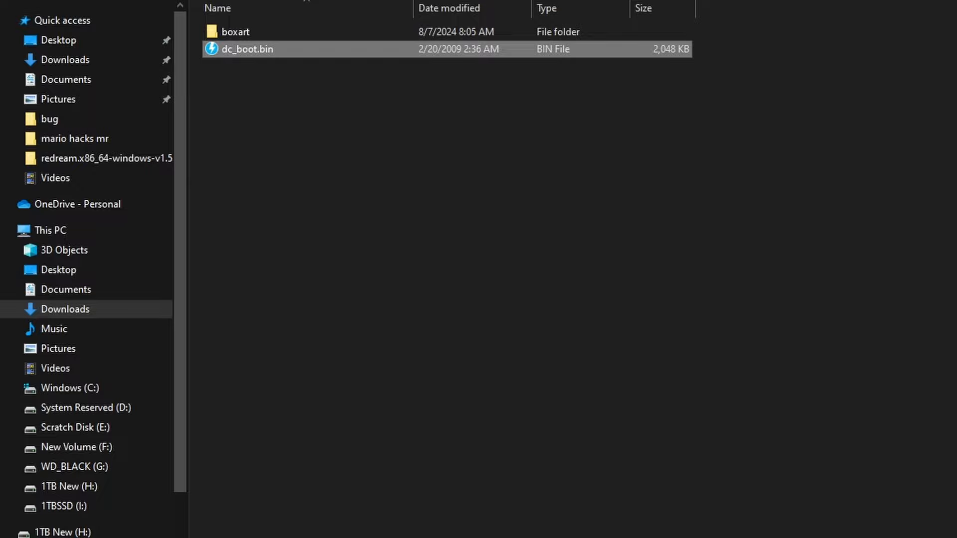
double_click(247, 49)
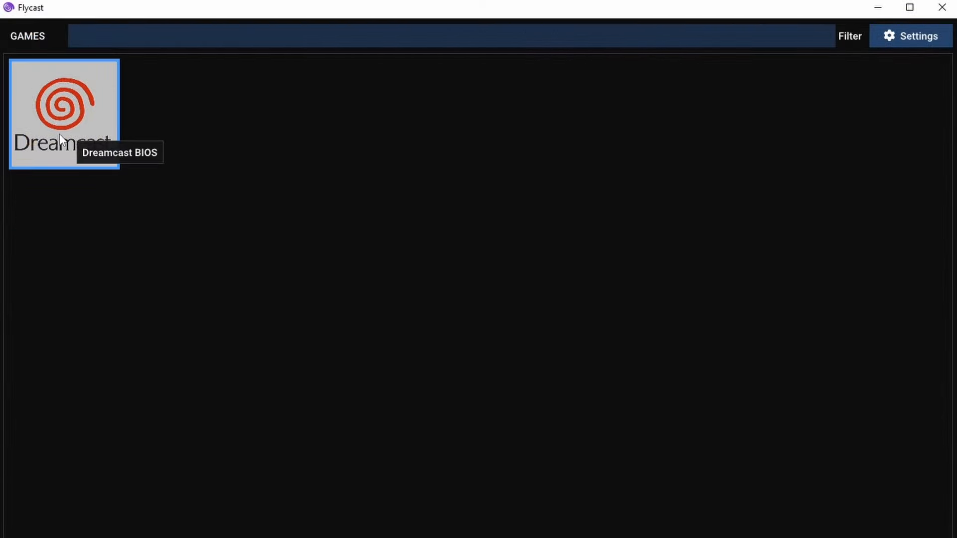
Step: Boot the Dreamcast BIOS from Flycast's game grid, now loading successfully
double_click(64, 113)
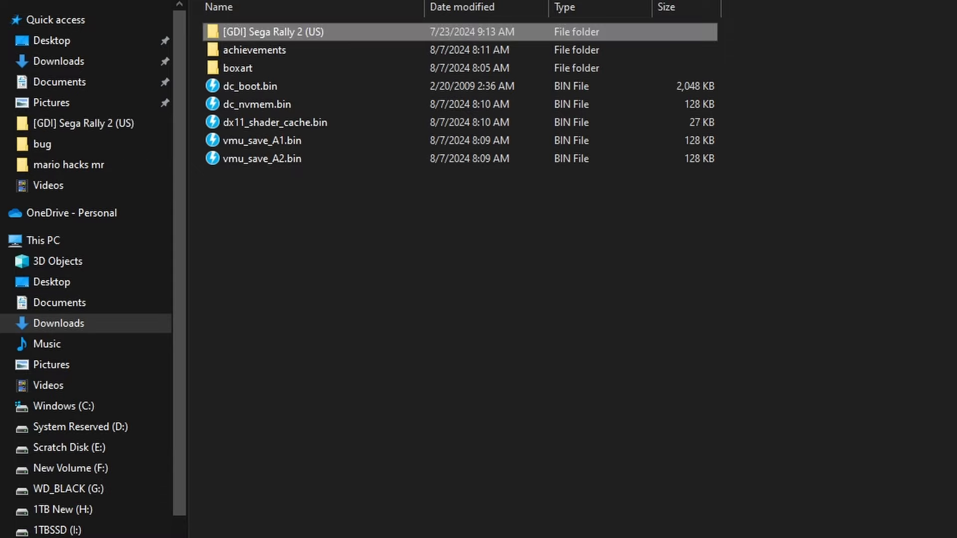
mouse_move(806, 136)
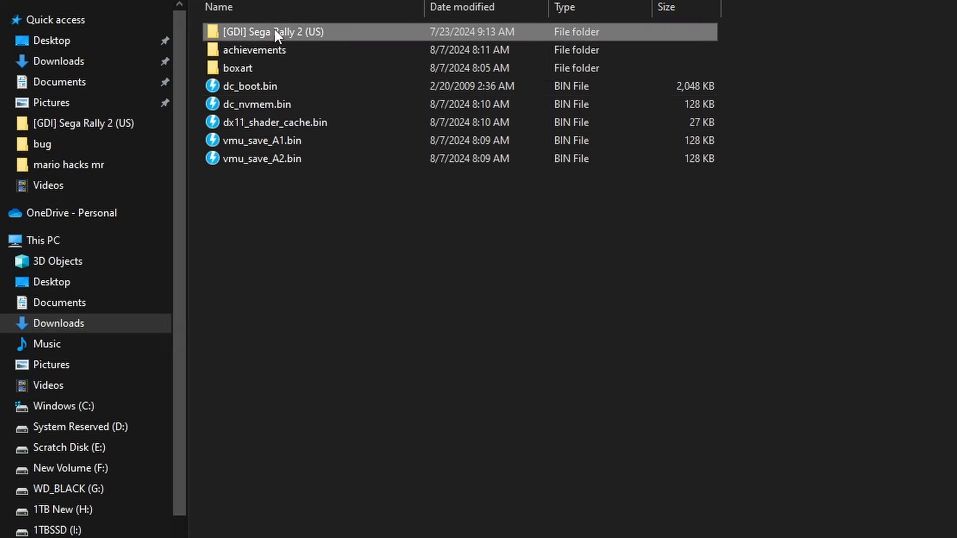
Step: Inspect the [GDI] Sega Rally 2 (US) folder's .gdi and track files, then relaunch Flycast
double_click(273, 32)
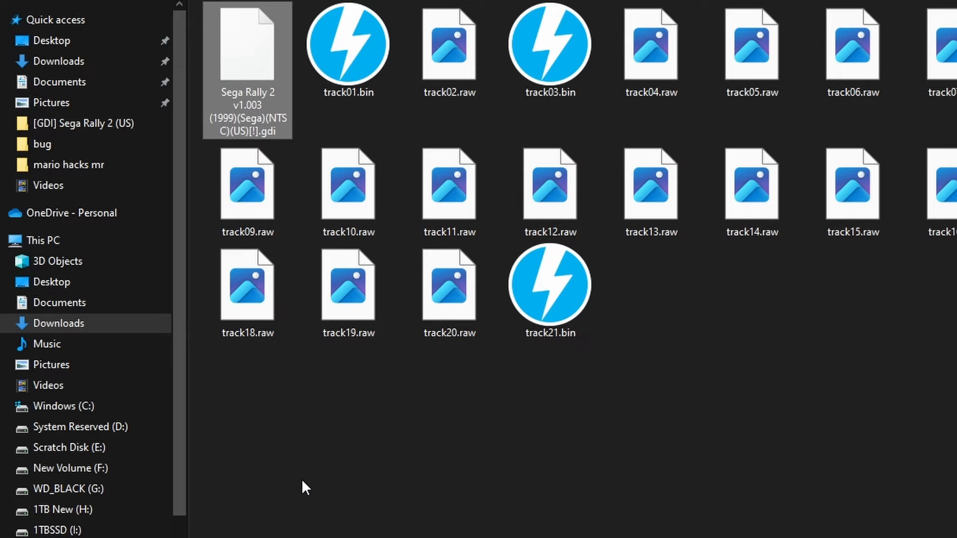
click(548, 287)
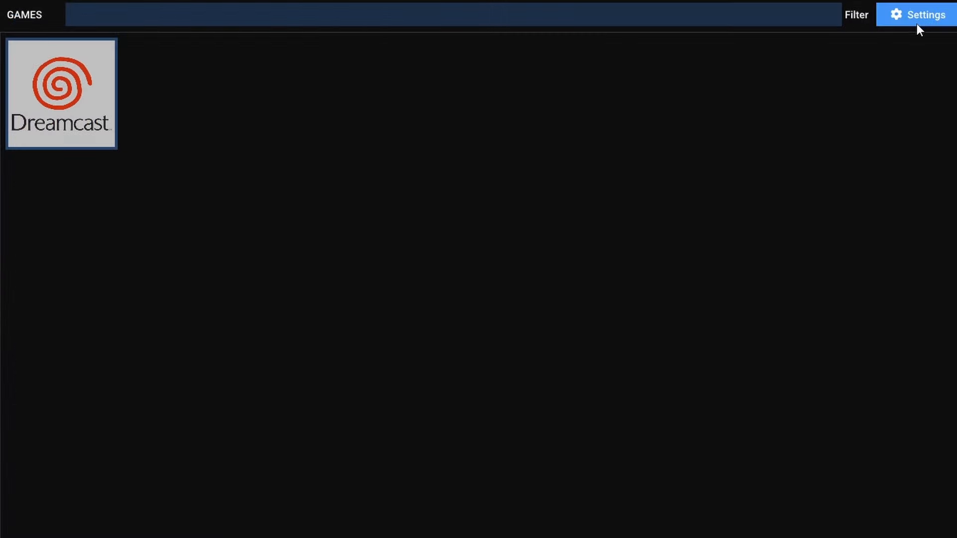
Step: Enter Flycast's General settings and begin adding a Content Location for games
click(920, 15)
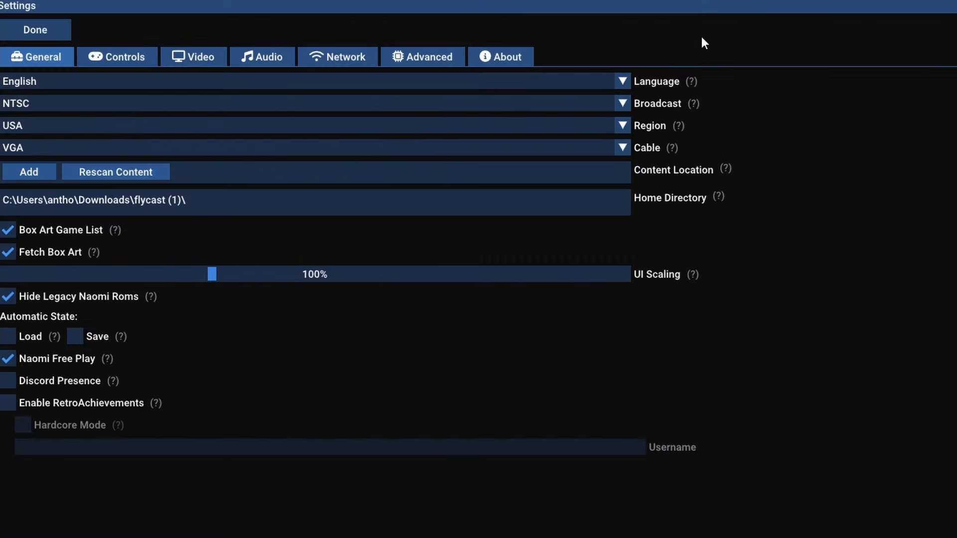
mouse_move(167, 196)
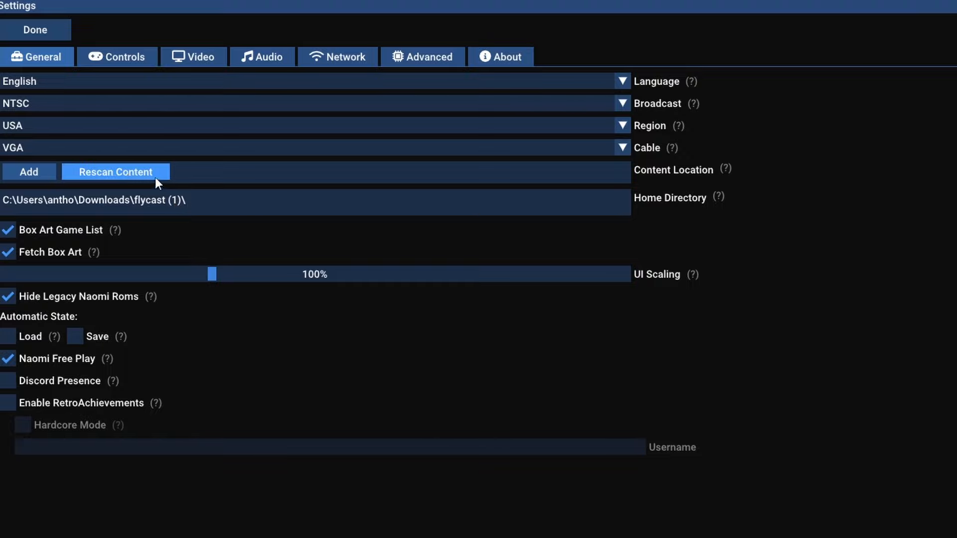
click(28, 171)
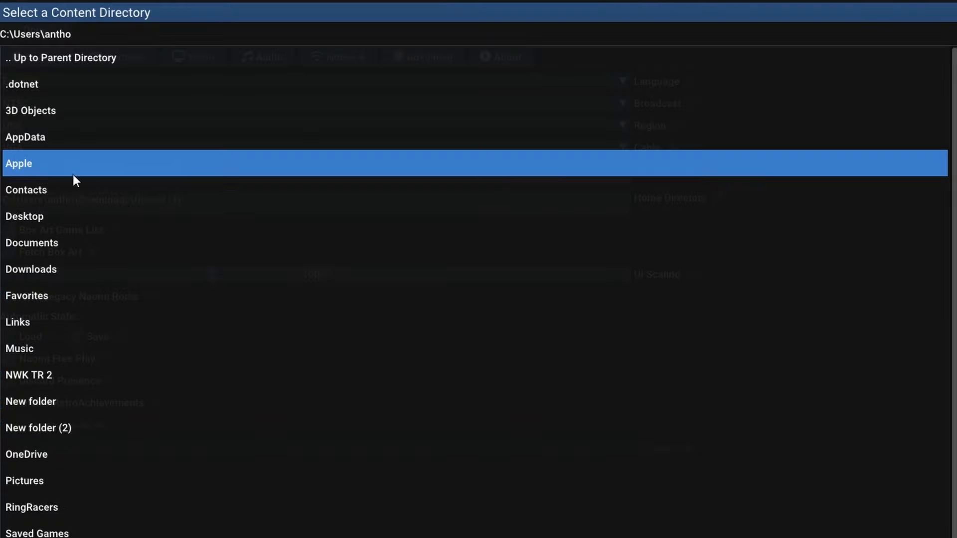
Step: Choose the flycast data folder as the content directory and return to the games list showing Sega Rally 2
click(31, 242)
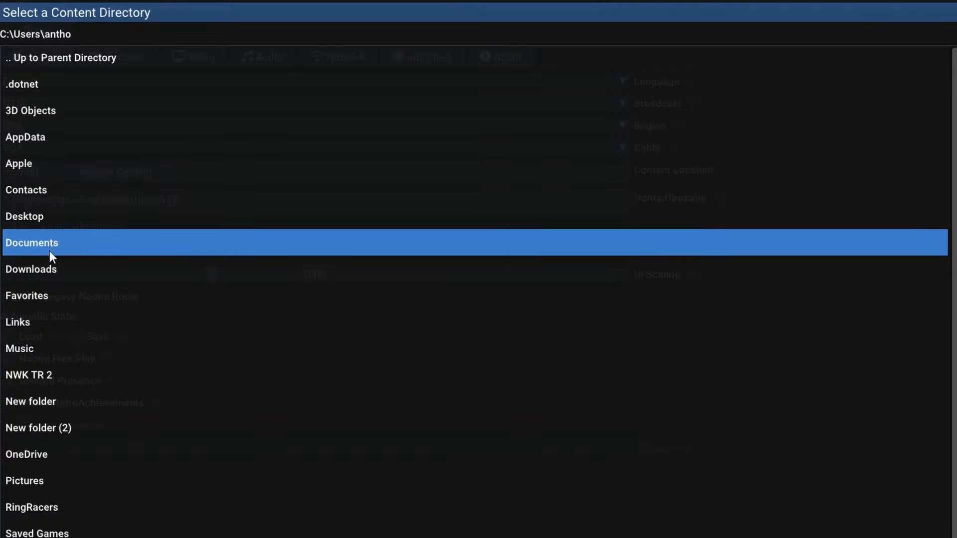
double_click(31, 269)
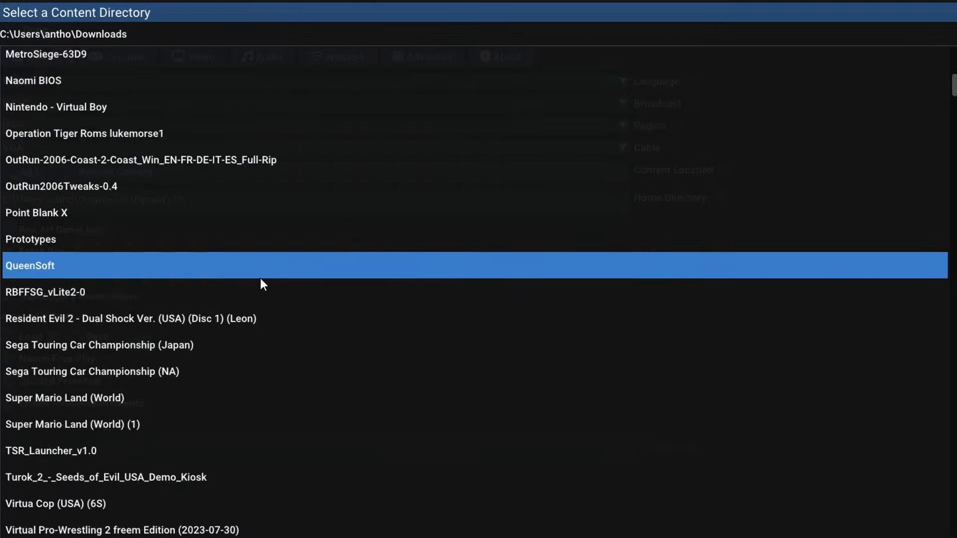
scroll(down, 3)
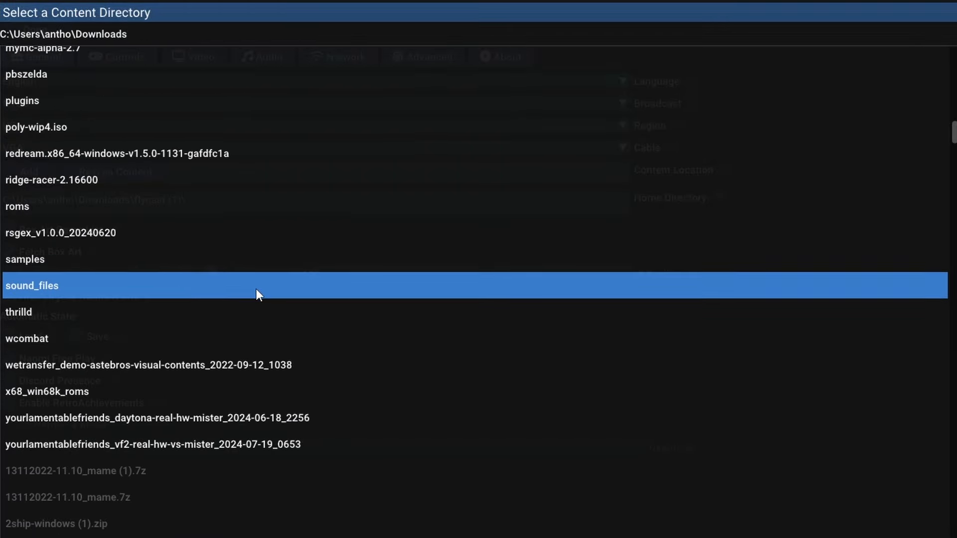
scroll(up, 3)
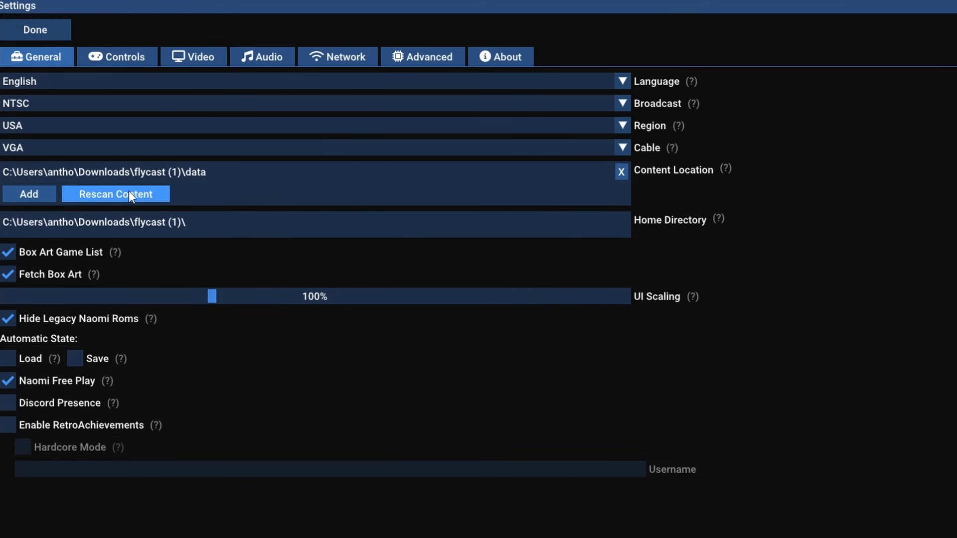
mouse_move(36, 29)
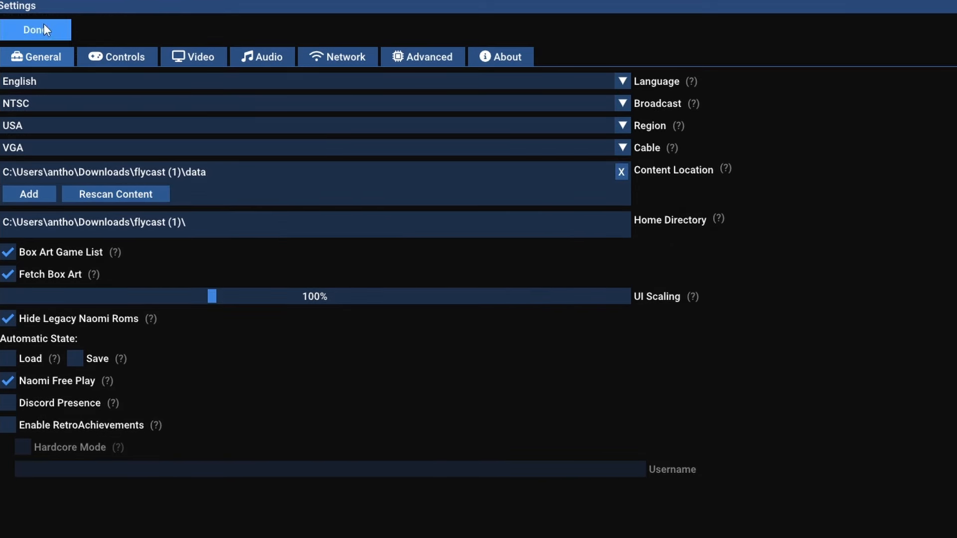
click(34, 29)
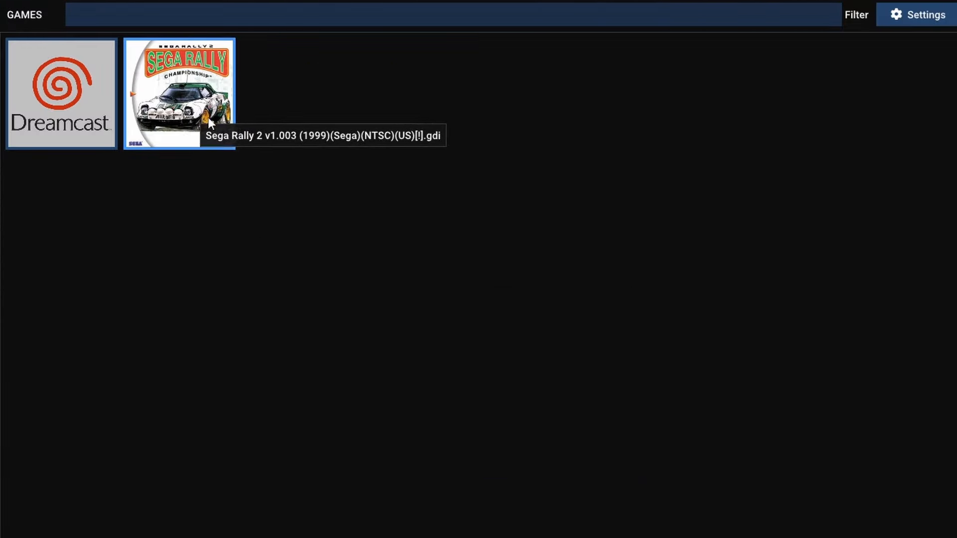
double_click(179, 93)
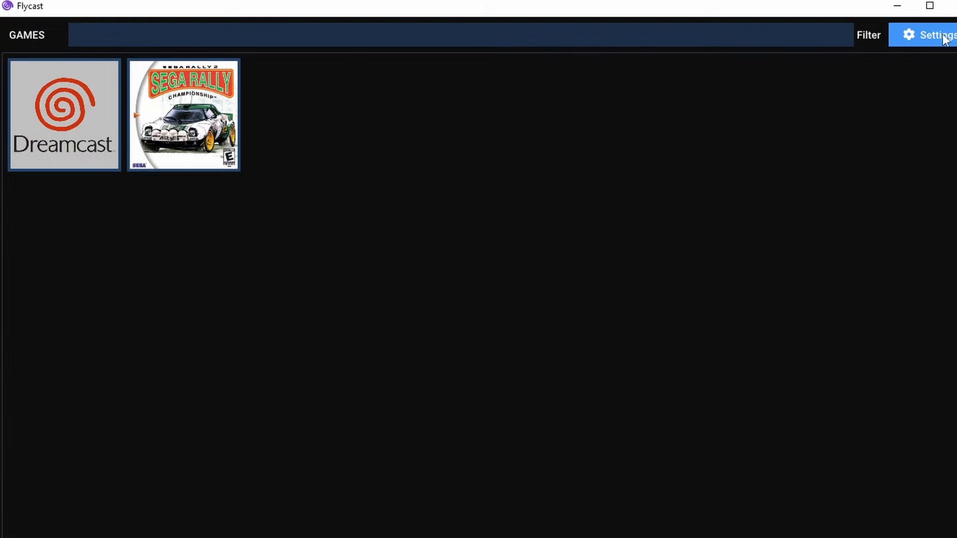
Step: Return to Flycast's General settings to rescan content so D2 appears in the game grid
click(933, 35)
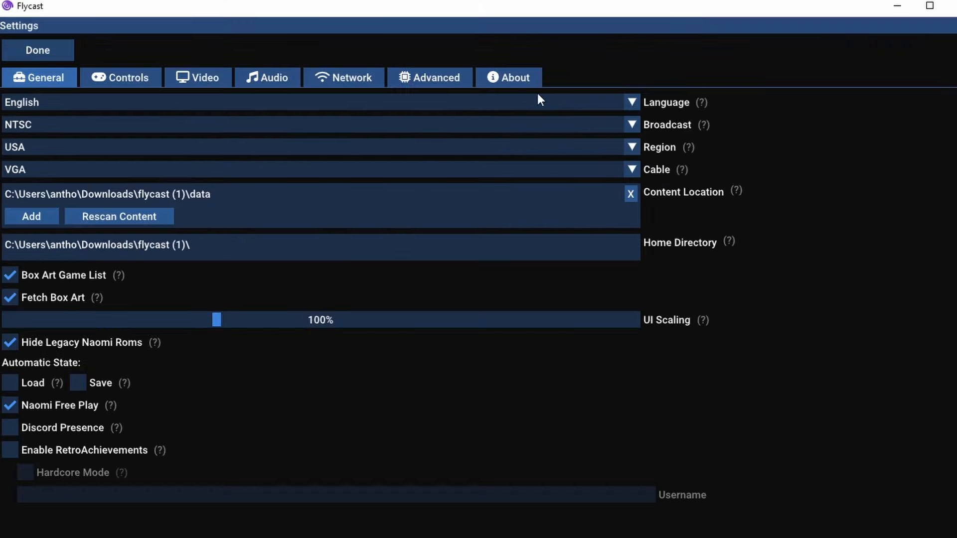
mouse_move(119, 216)
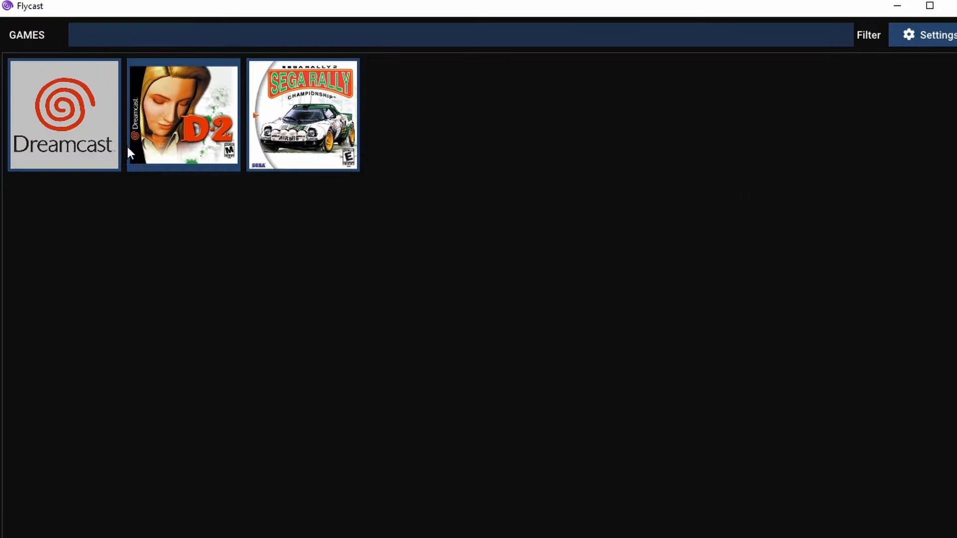
mouse_move(409, 219)
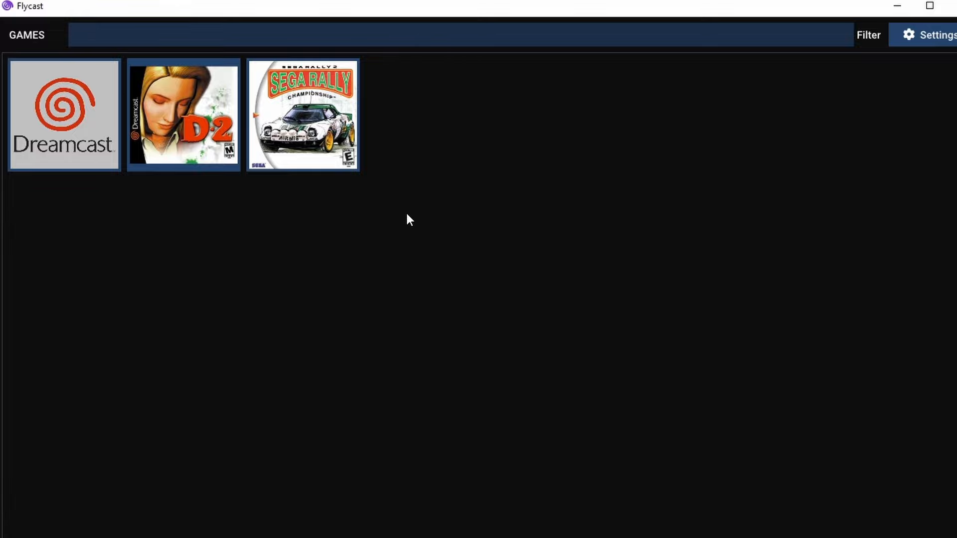
Step: Bring up the Xbox One Controller's gamepad options from the Controls settings
click(934, 34)
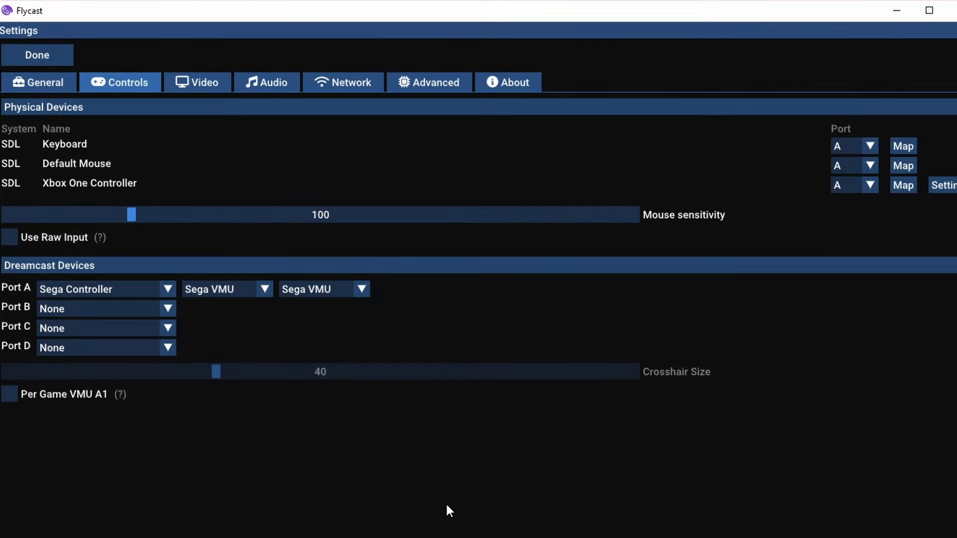
mouse_move(351, 446)
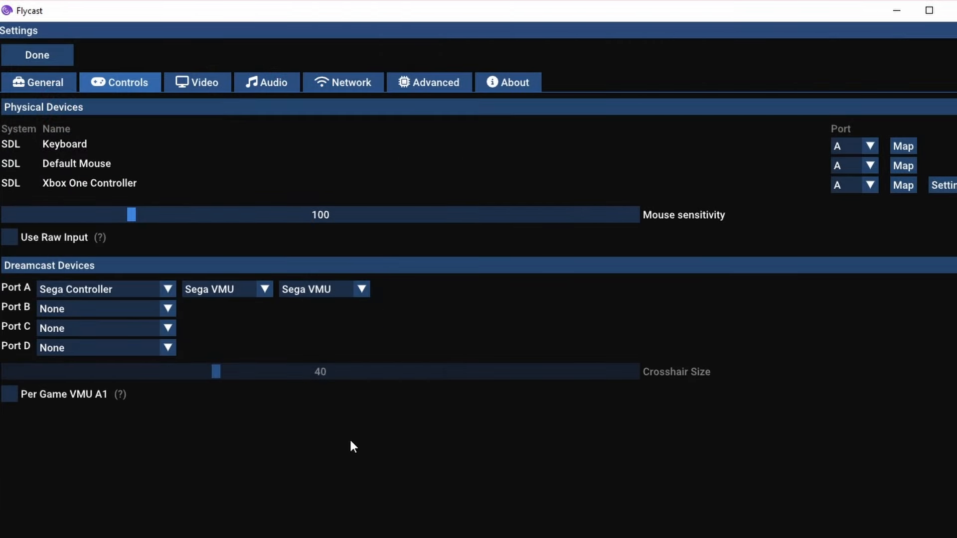
mouse_move(137, 192)
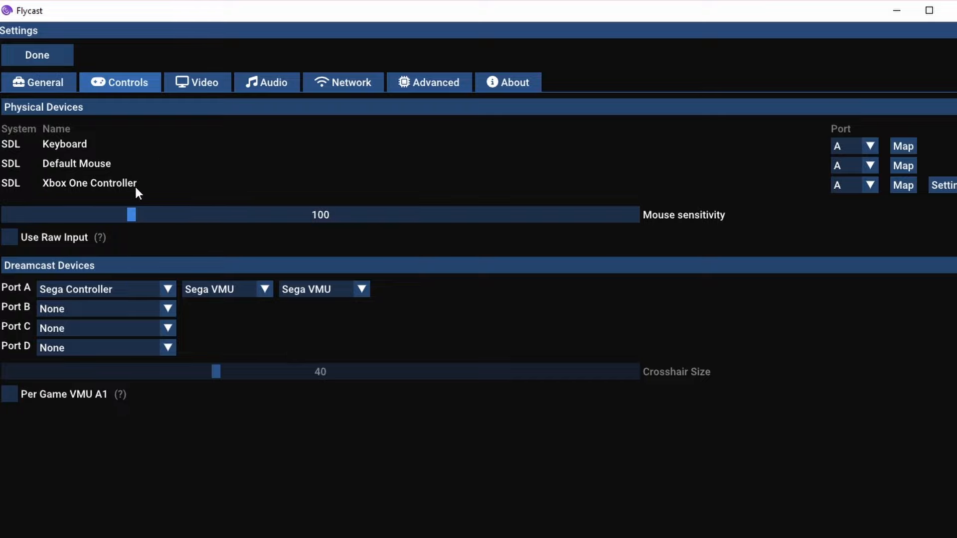
mouse_move(290, 160)
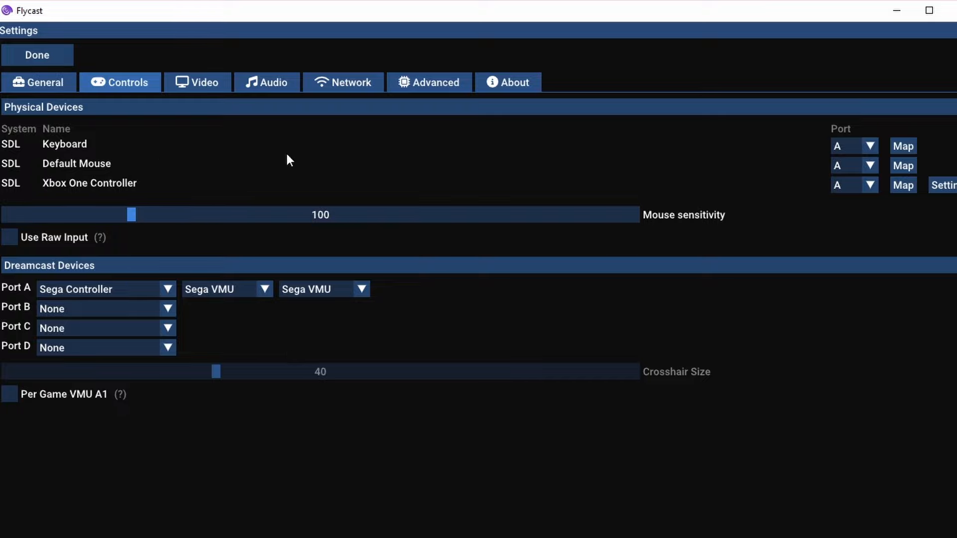
mouse_move(583, 187)
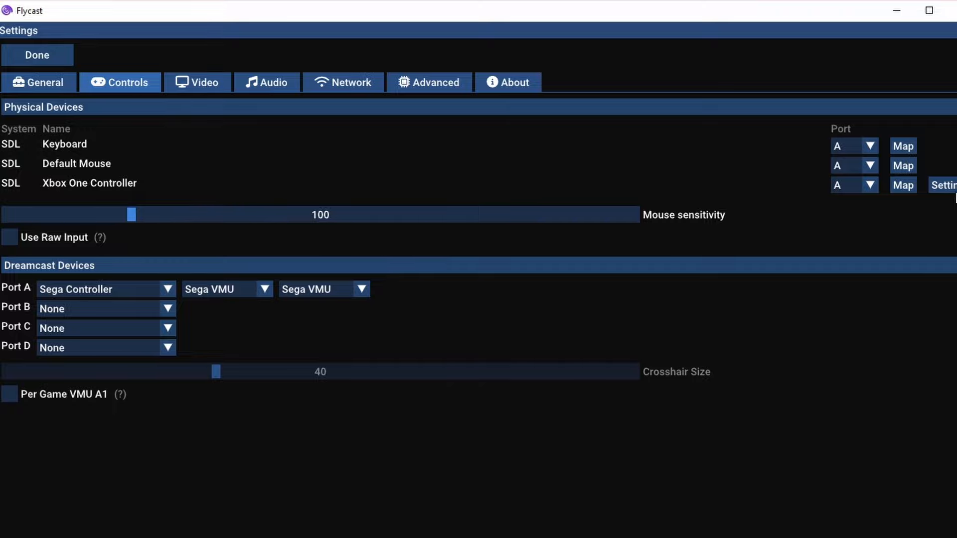
click(942, 185)
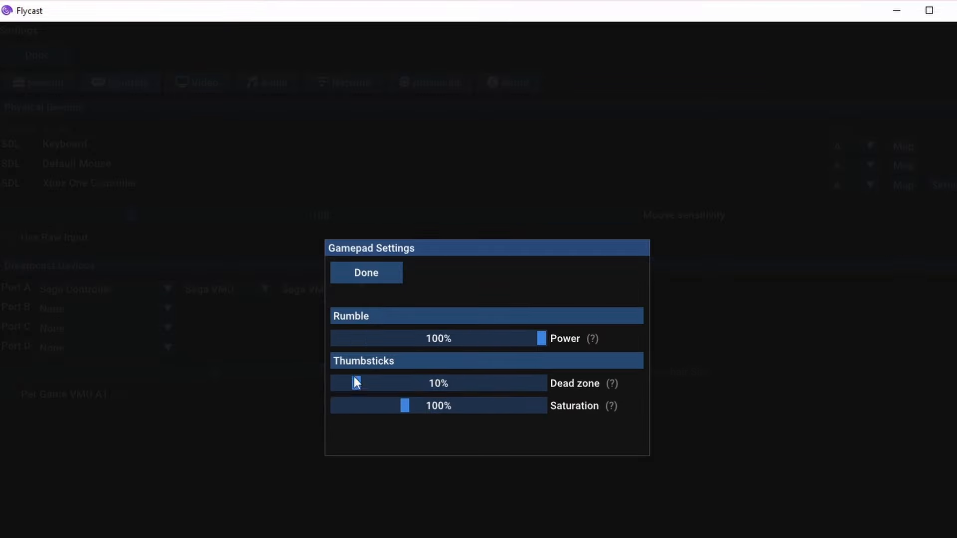
Step: Review the rumble and thumbstick help, then leave the gamepad options at their defaults via Done
click(359, 382)
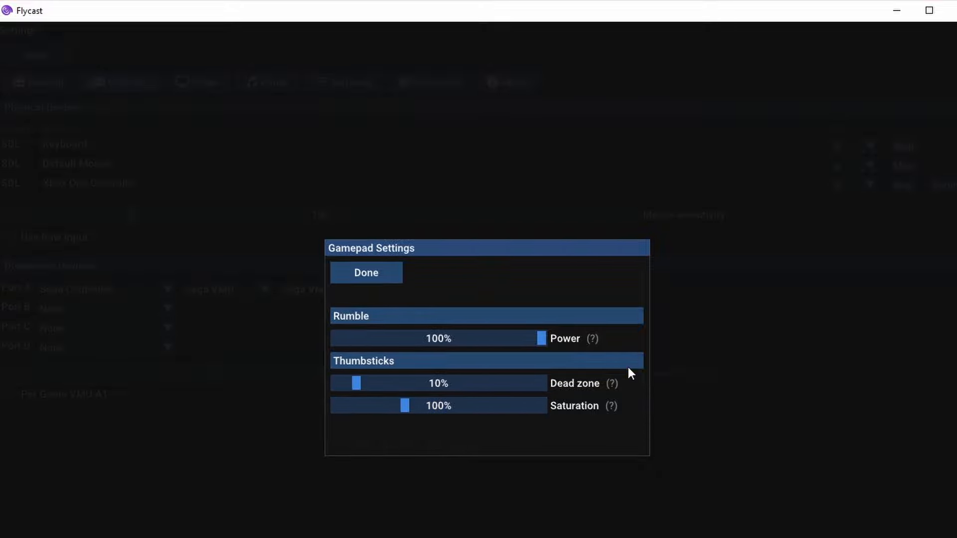
mouse_move(613, 406)
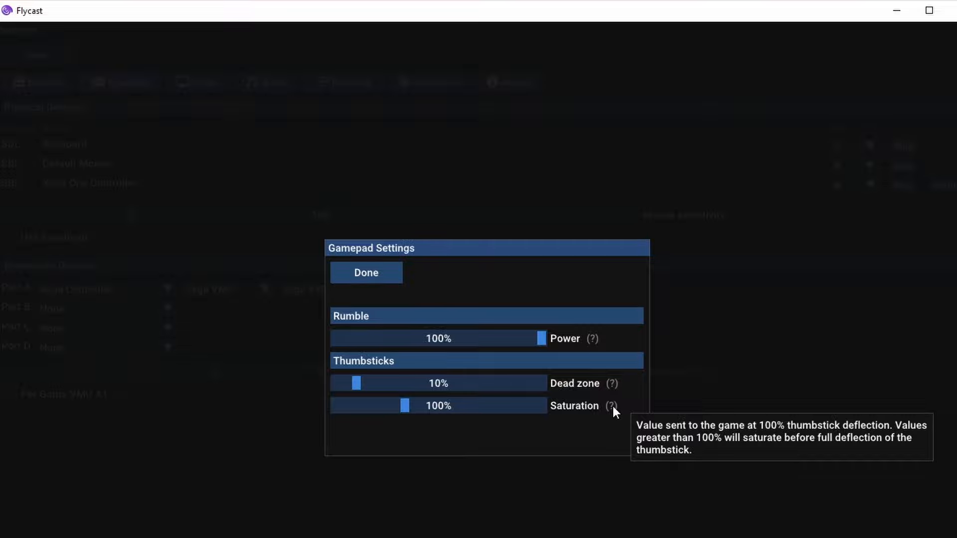
mouse_move(591, 346)
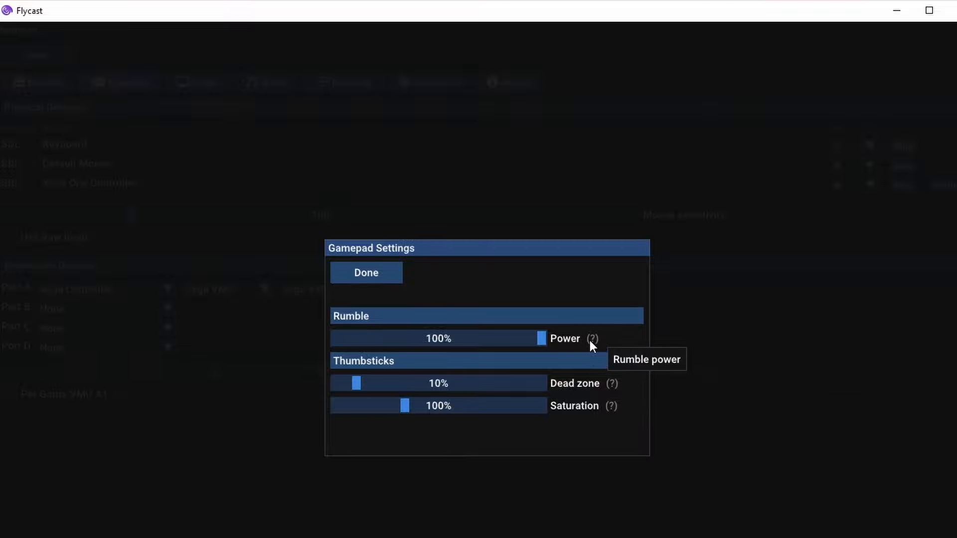
click(366, 272)
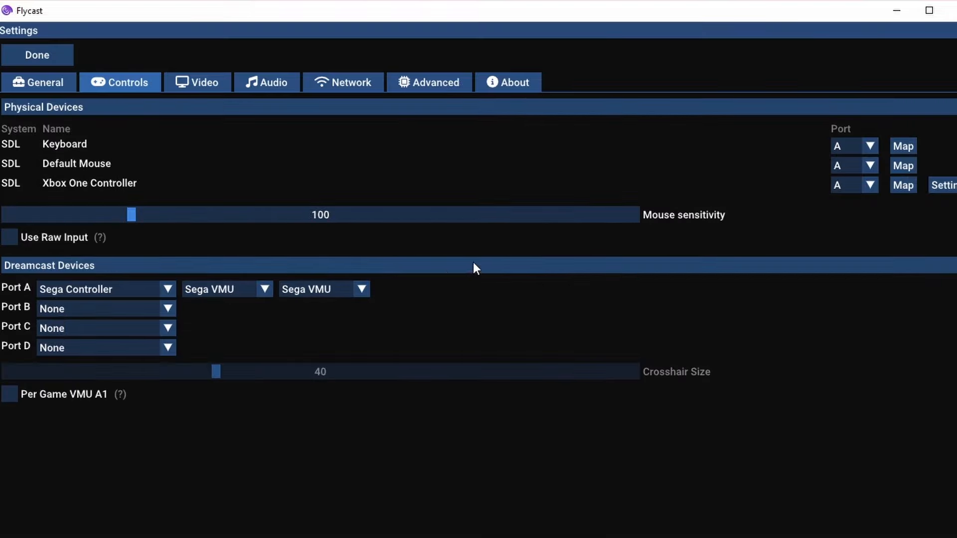
click(168, 289)
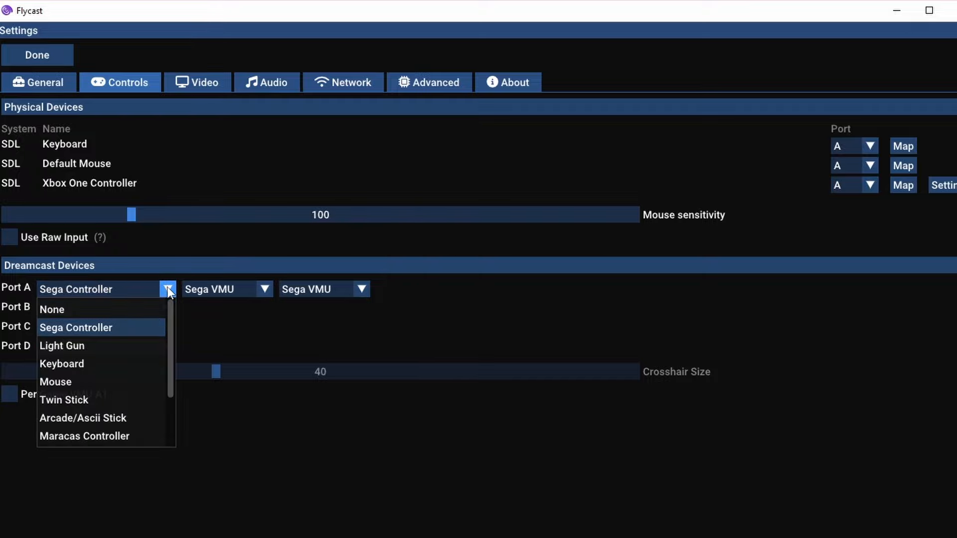
scroll(down, 3)
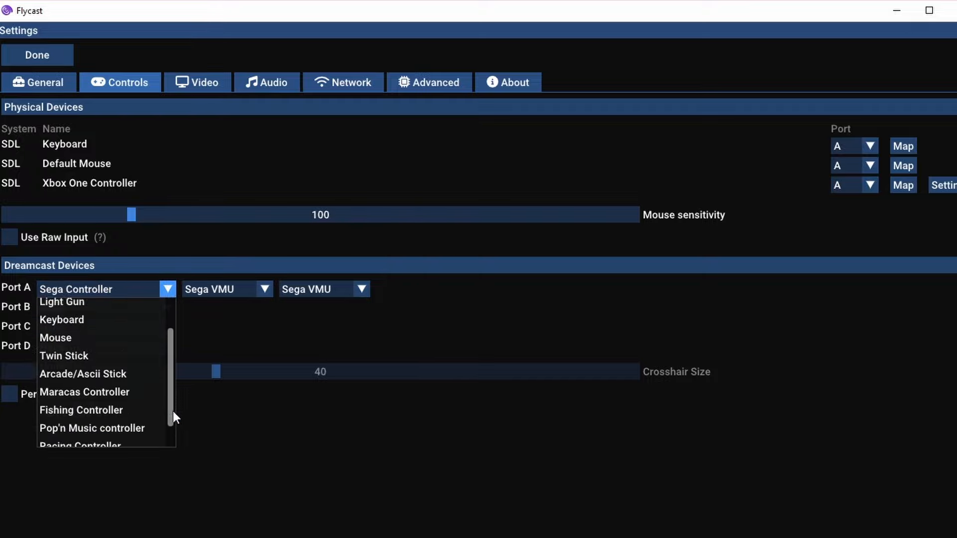
scroll(down, 3)
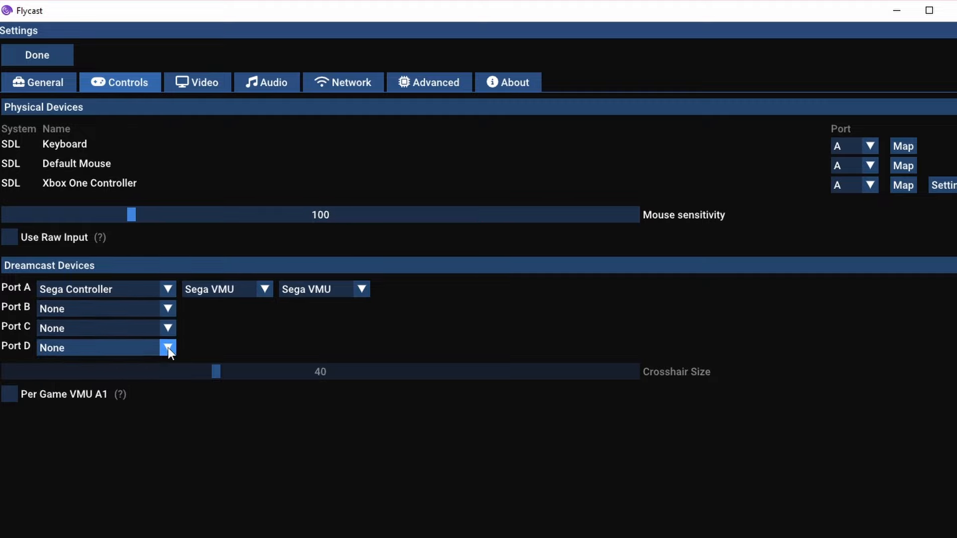
mouse_move(167, 327)
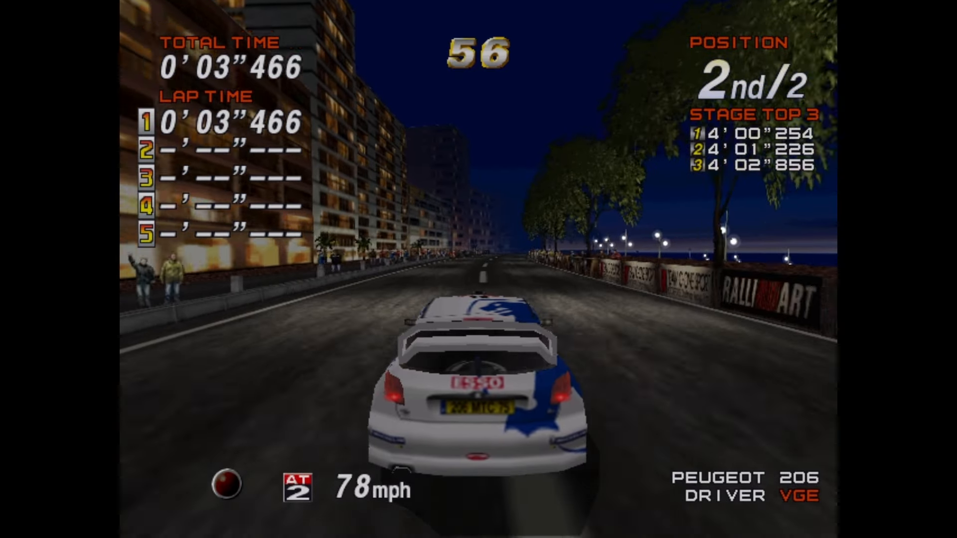
Step: Drive in the Sega Rally 2 race using the Up key to accelerate
key(Up)
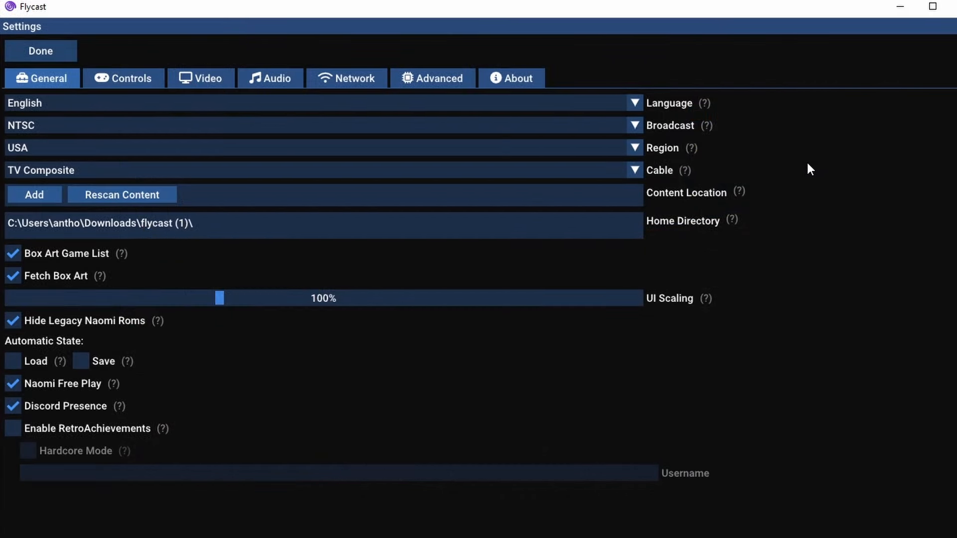
mouse_move(241, 123)
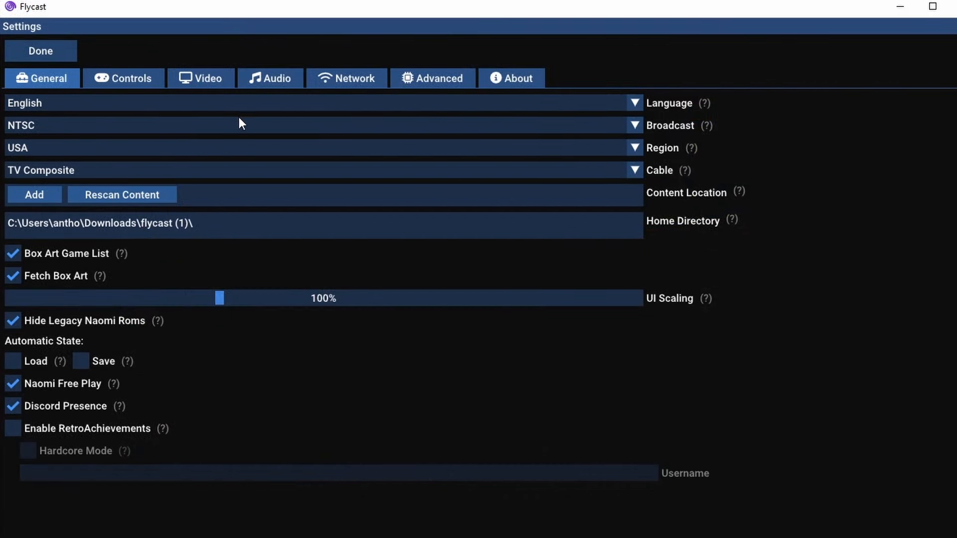
mouse_move(635, 170)
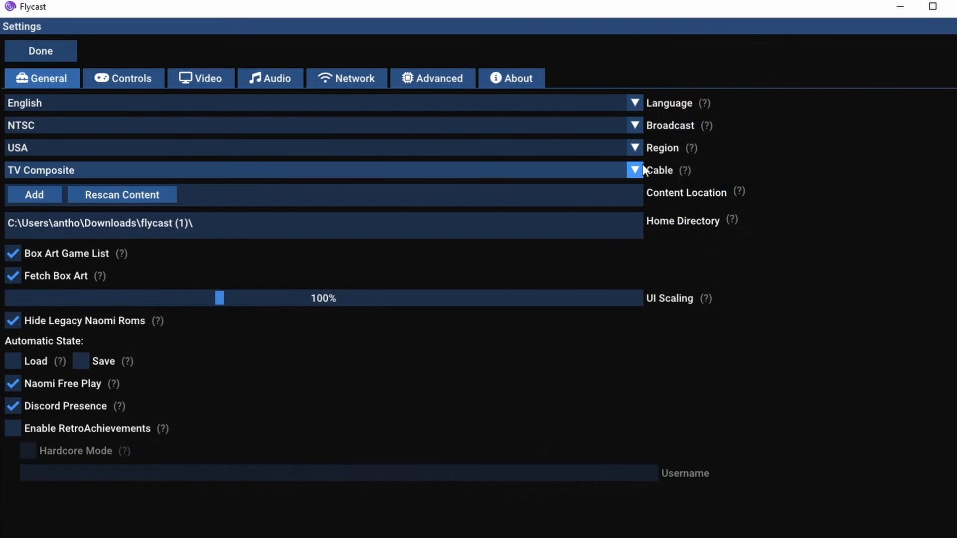
click(634, 147)
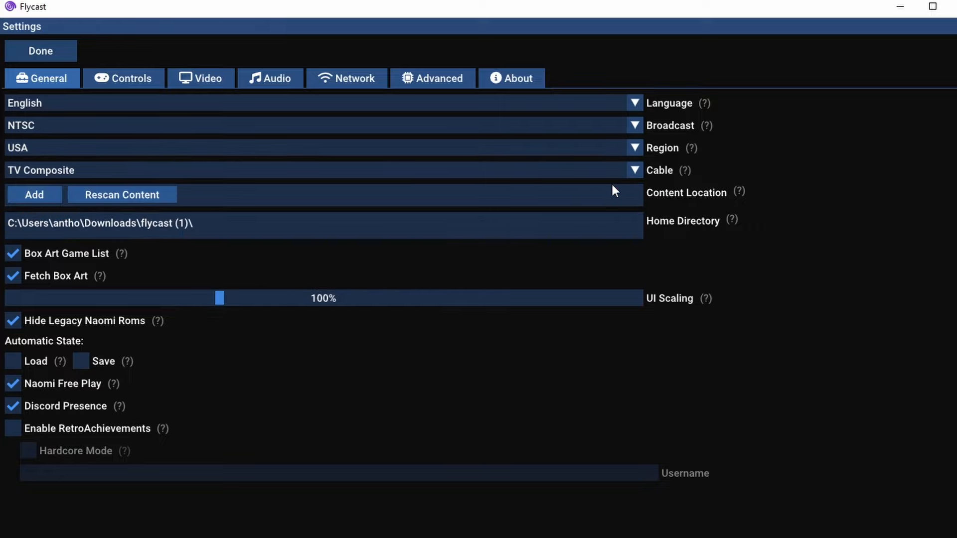
click(633, 170)
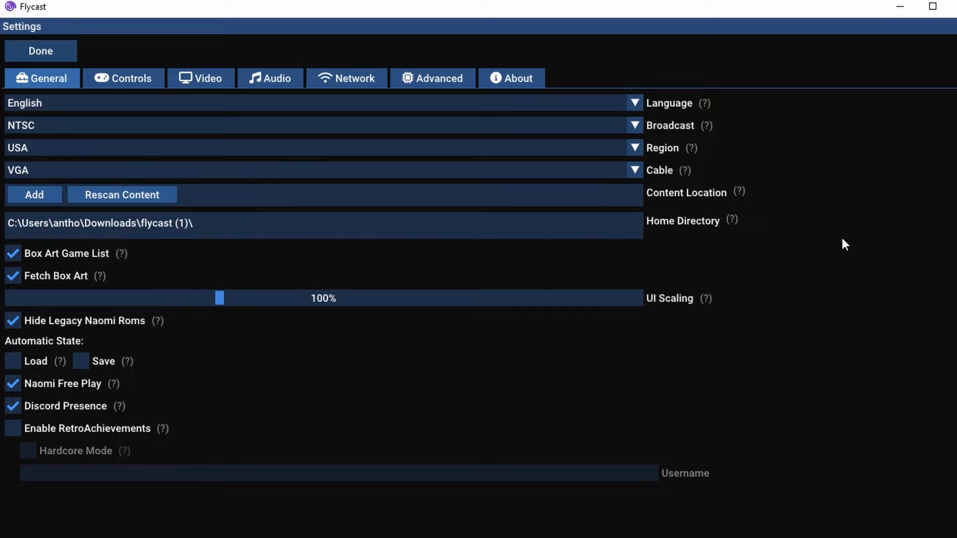
mouse_move(836, 344)
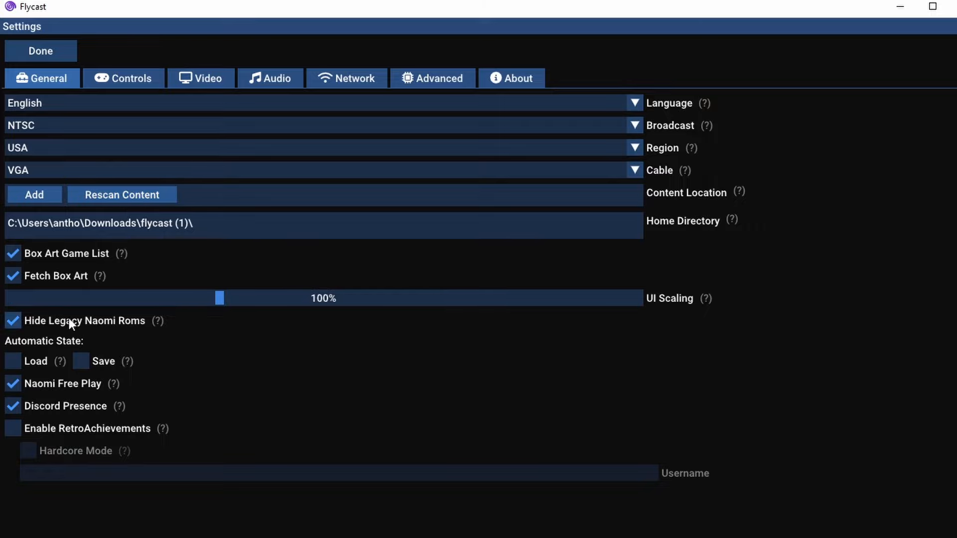
mouse_move(145, 329)
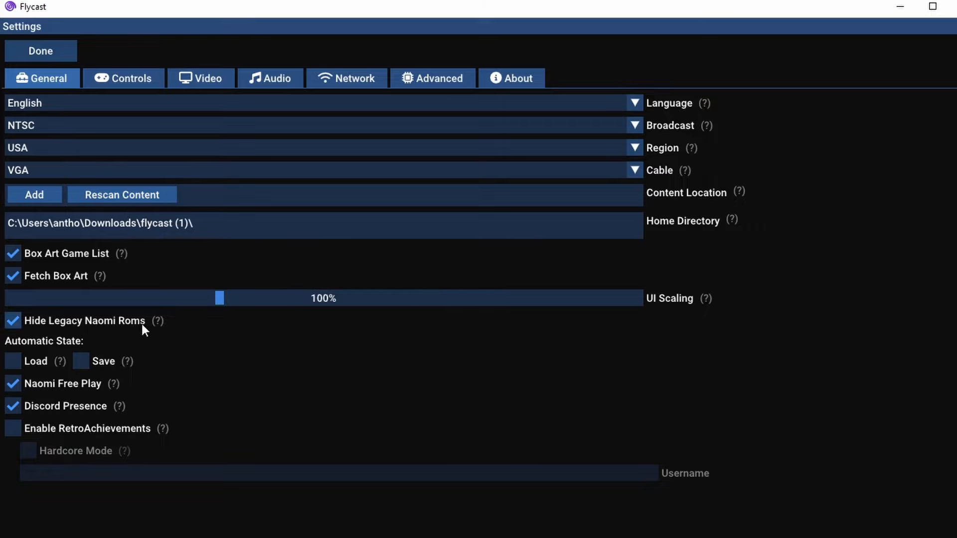
mouse_move(157, 321)
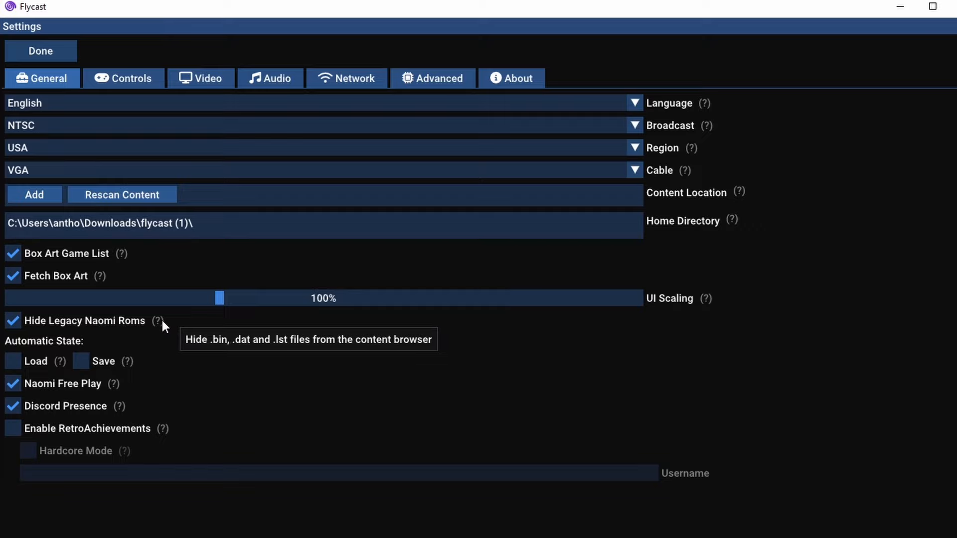
mouse_move(115, 391)
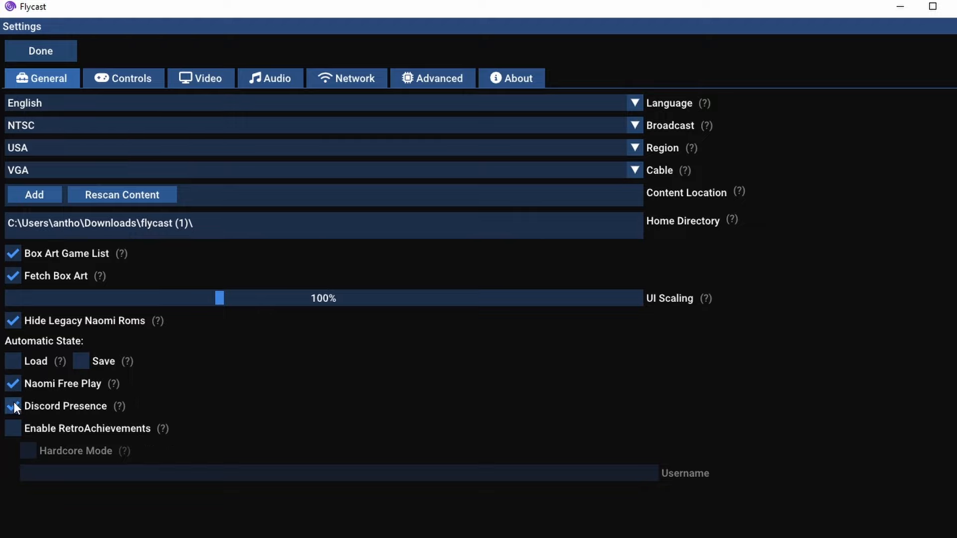
Step: Turn off Discord Presence on the General settings page
click(12, 405)
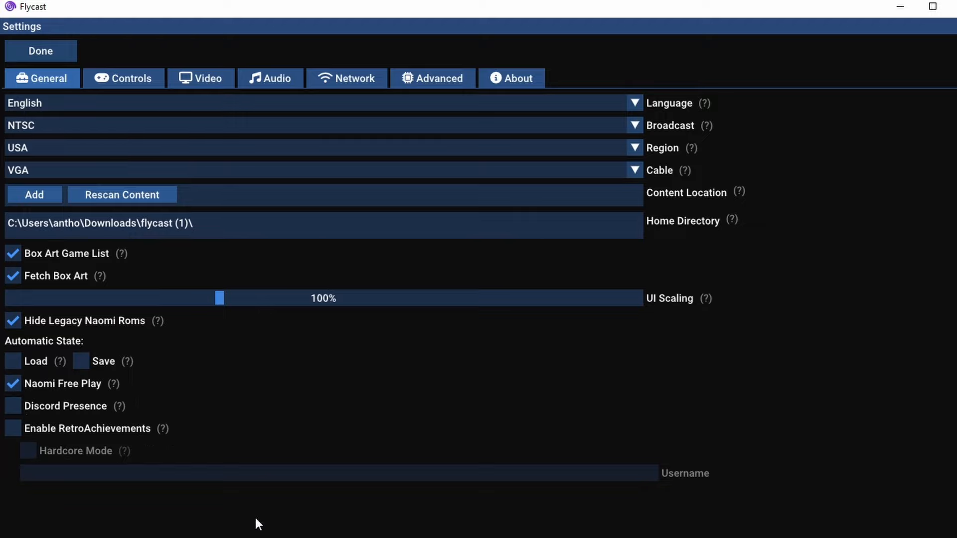
mouse_move(28, 452)
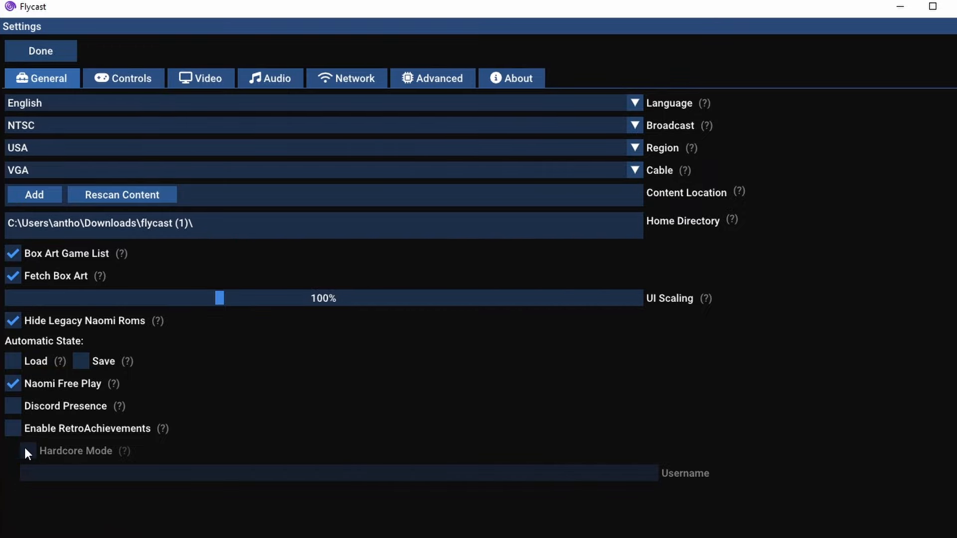
click(12, 427)
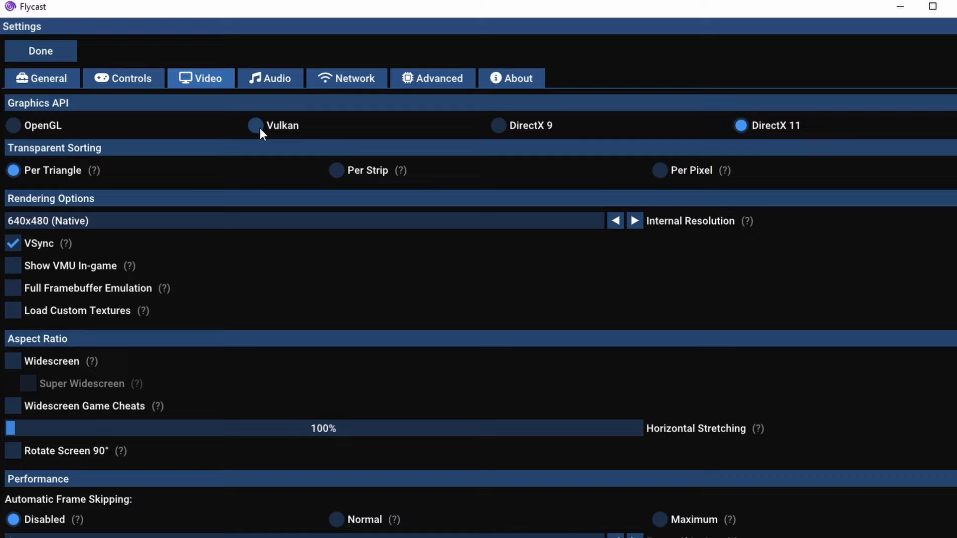
mouse_move(94, 179)
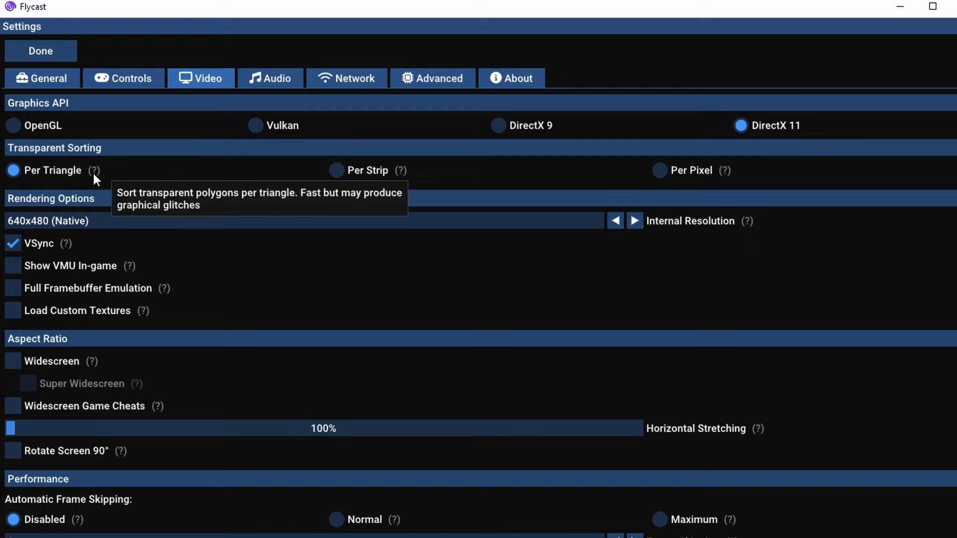
mouse_move(401, 174)
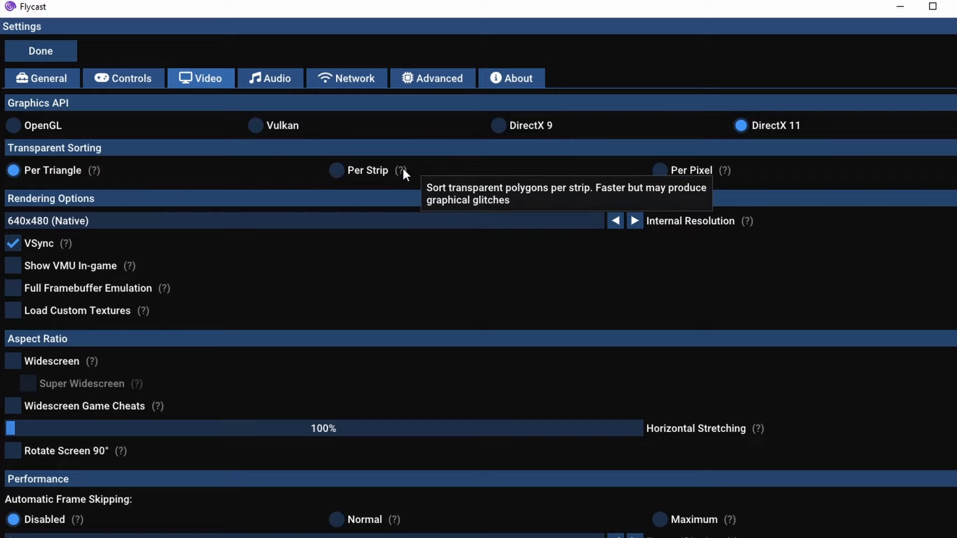
mouse_move(424, 172)
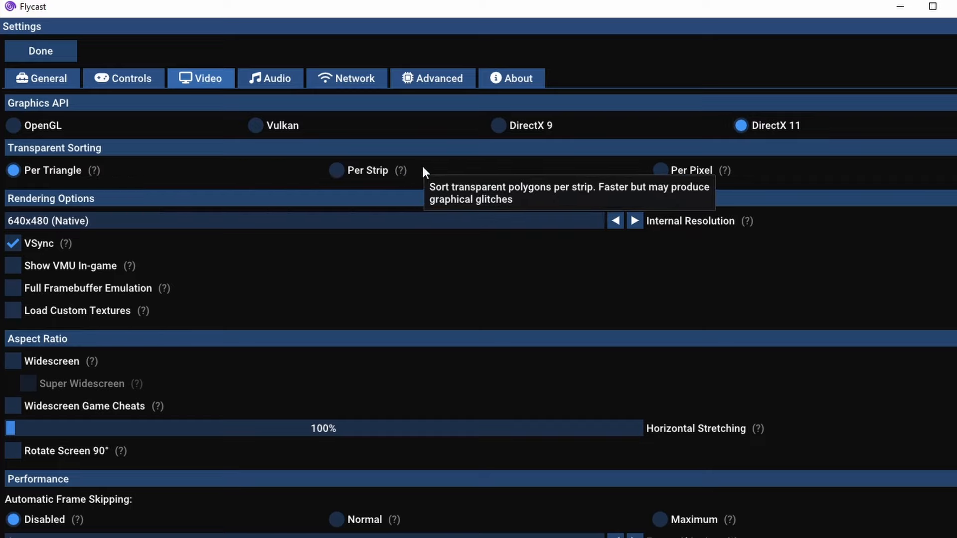
mouse_move(724, 175)
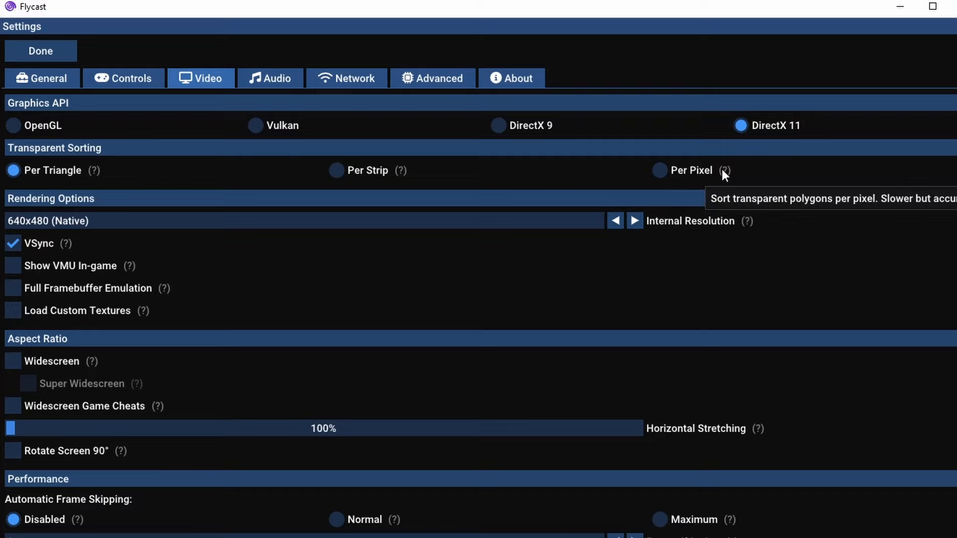
mouse_move(468, 225)
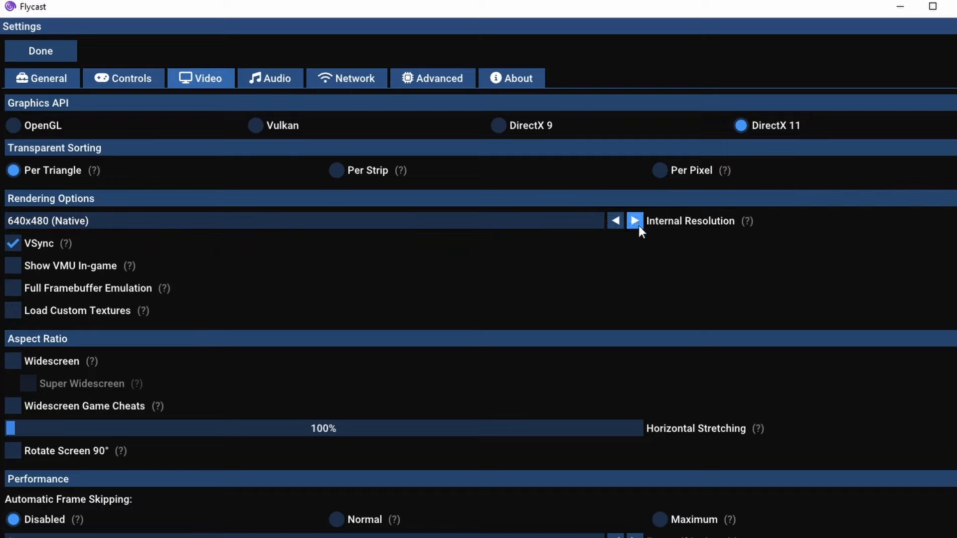
mouse_move(743, 221)
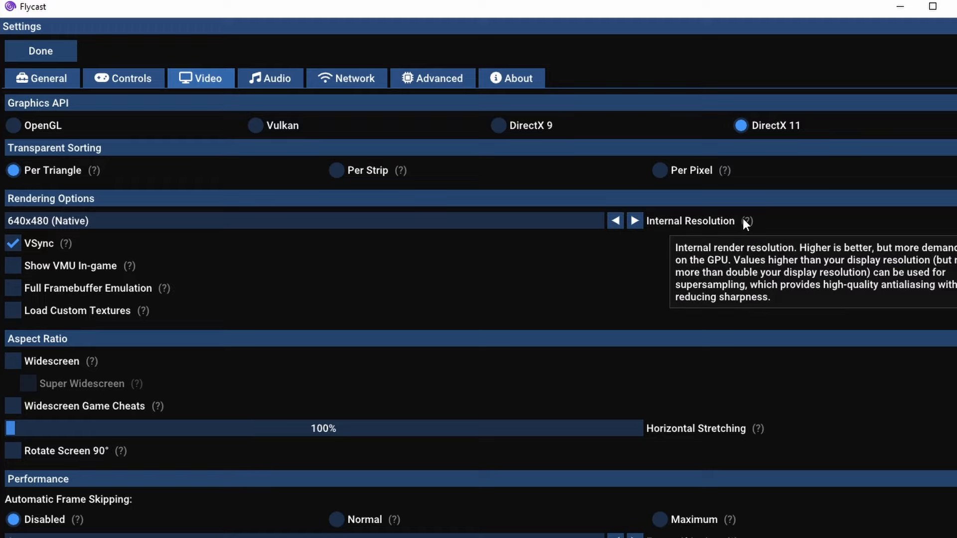
mouse_move(710, 222)
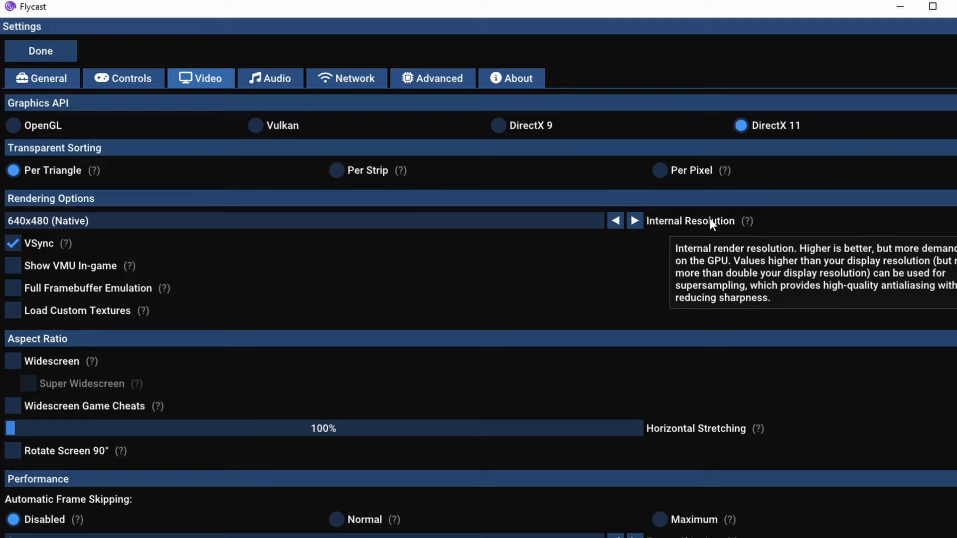
Step: Set the internal rendering resolution to 1920x1440 (x3) and move down to the Performance options
click(635, 220)
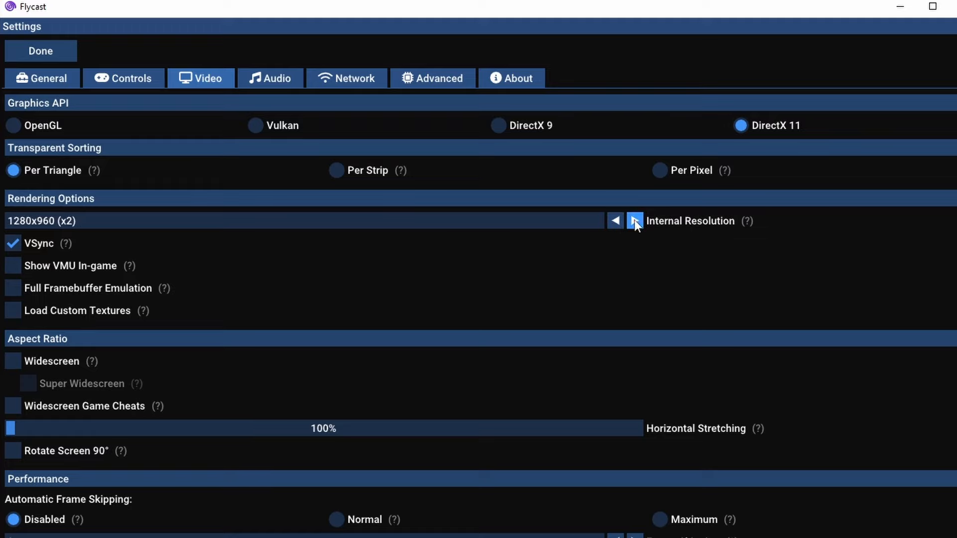
click(633, 221)
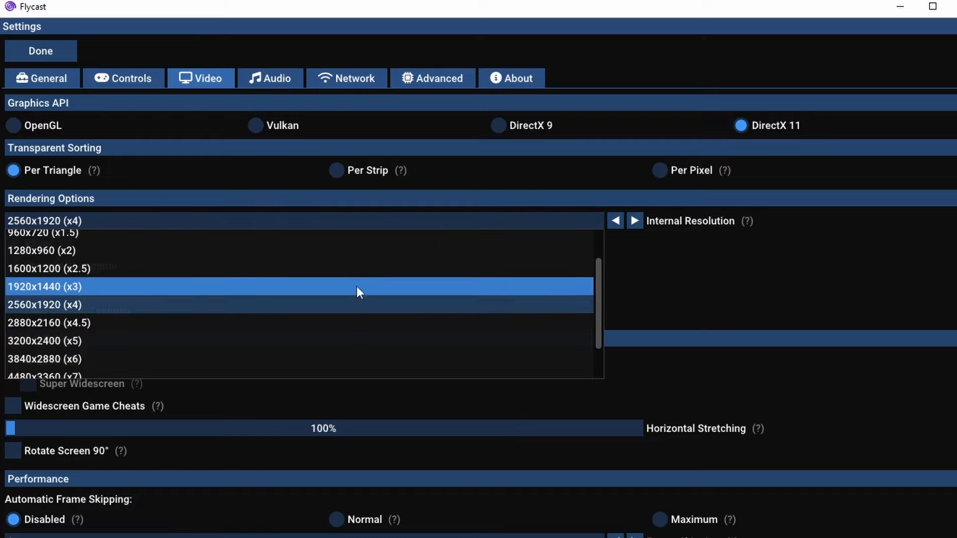
mouse_move(351, 295)
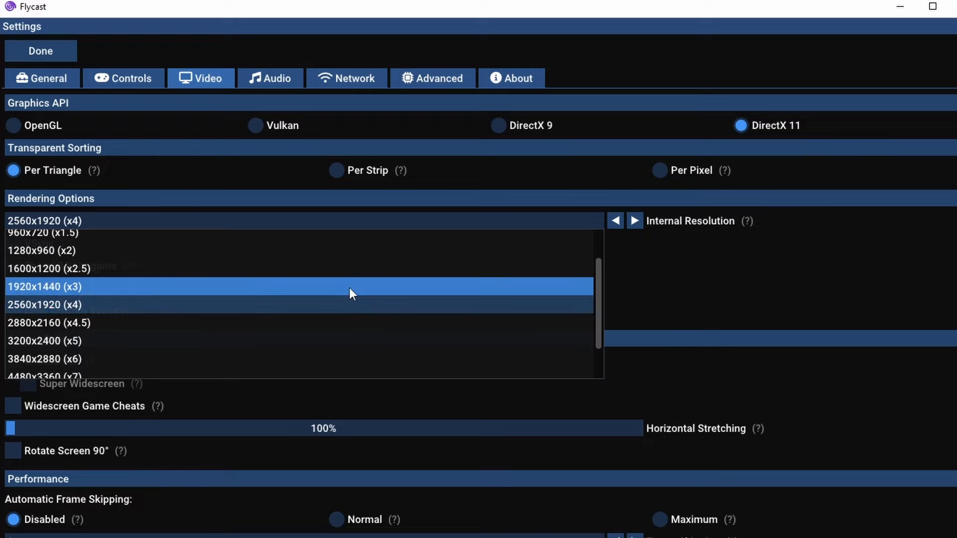
click(299, 286)
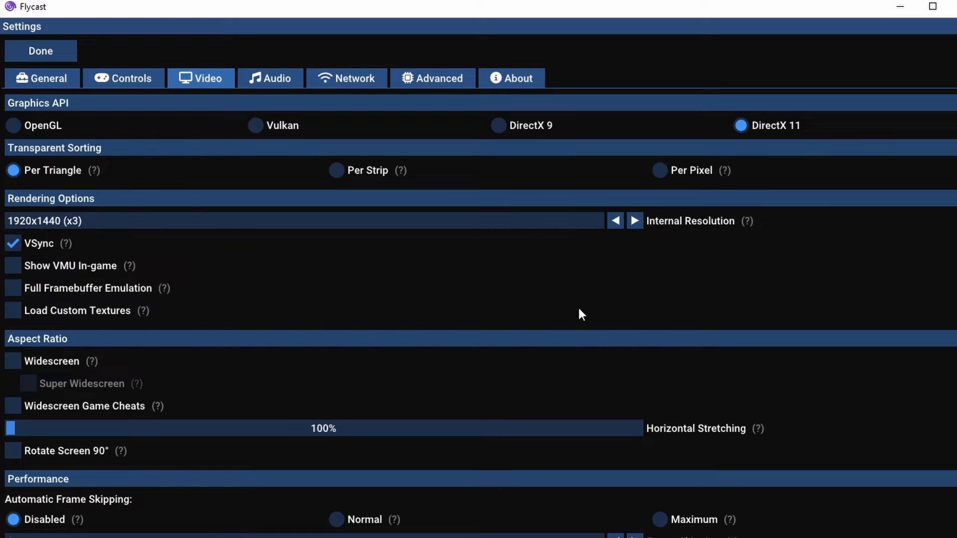
mouse_move(203, 298)
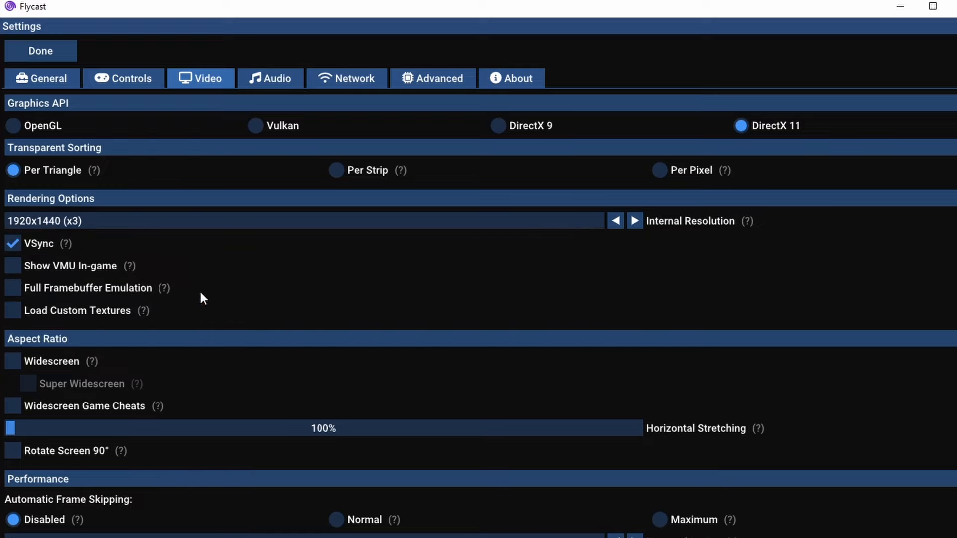
mouse_move(164, 288)
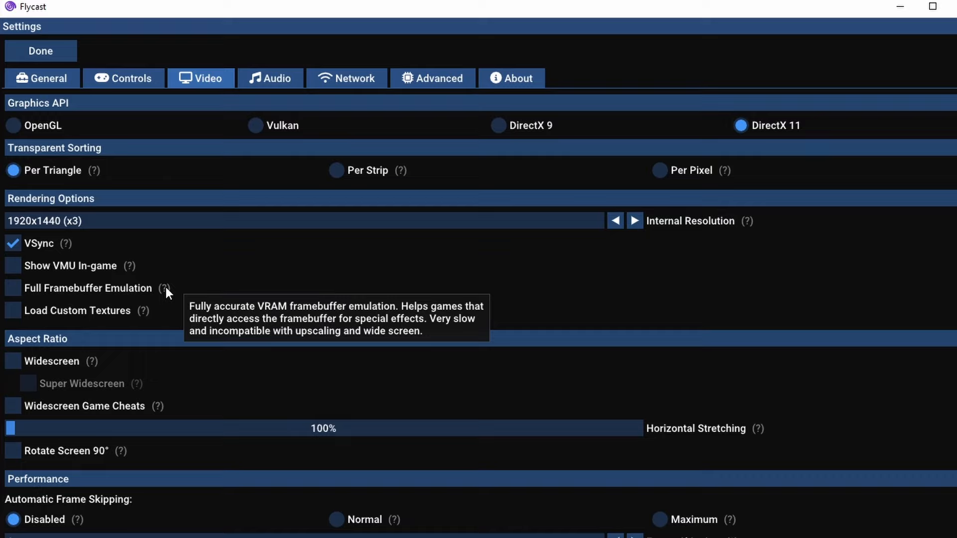
mouse_move(233, 291)
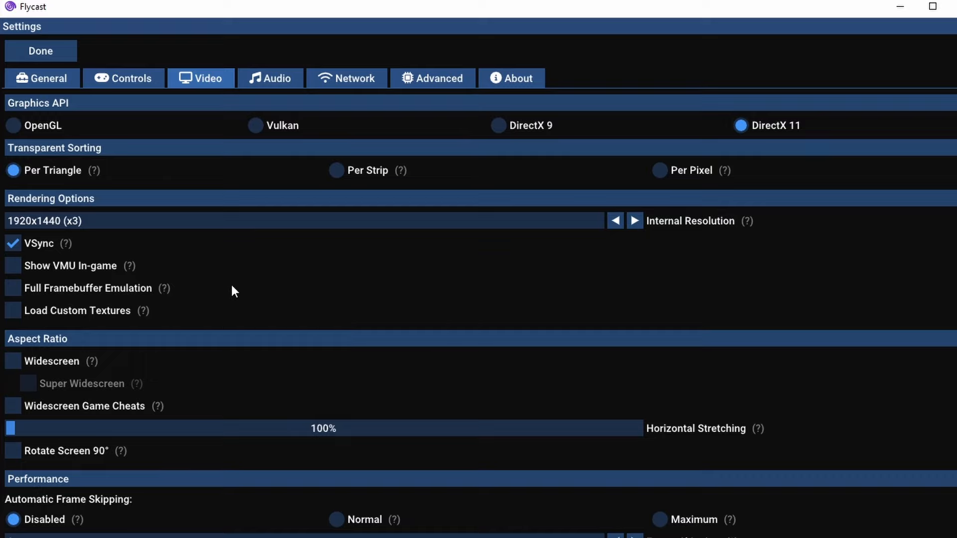
mouse_move(311, 399)
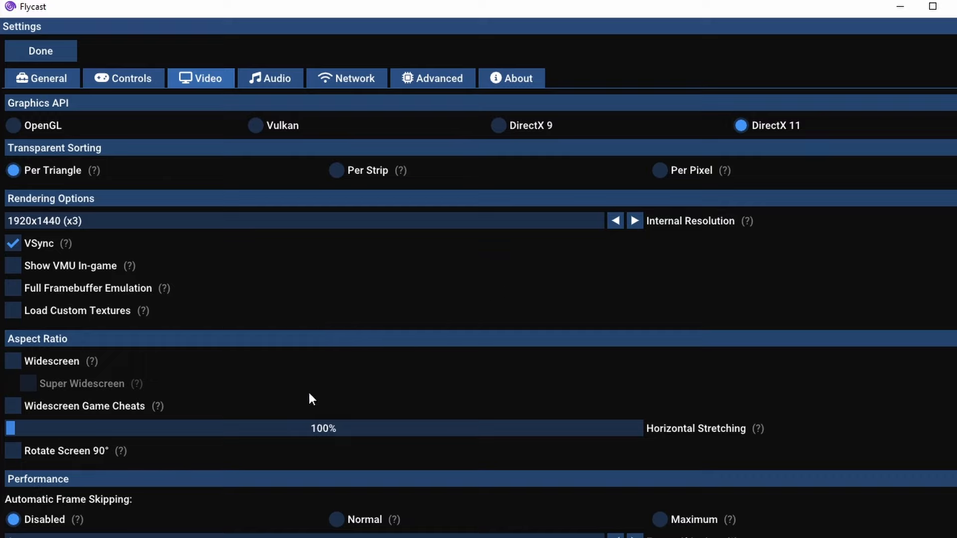
mouse_move(157, 405)
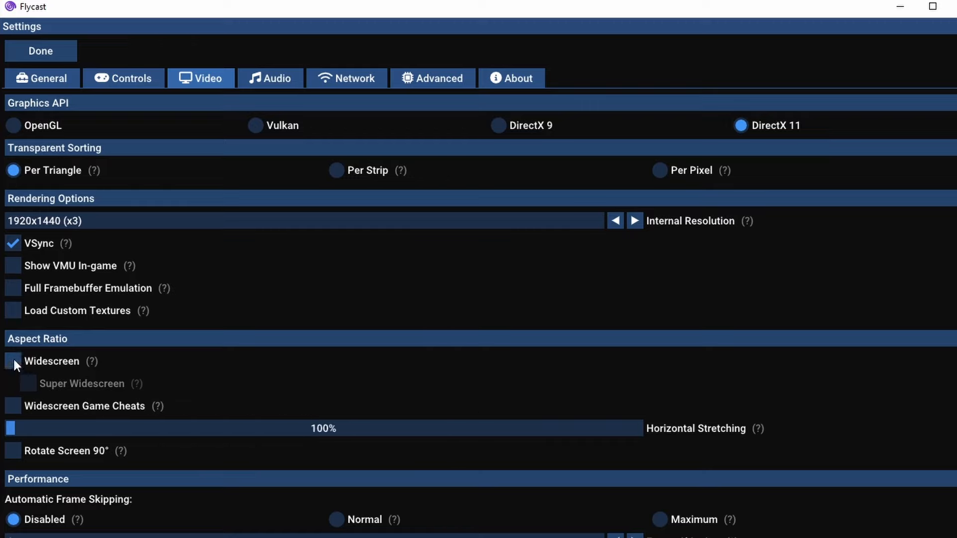
click(12, 361)
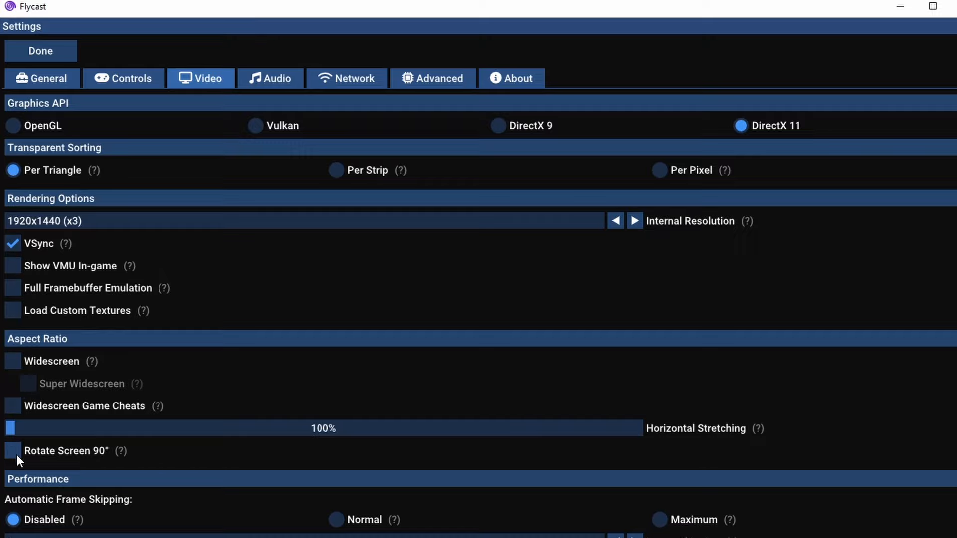
mouse_move(121, 450)
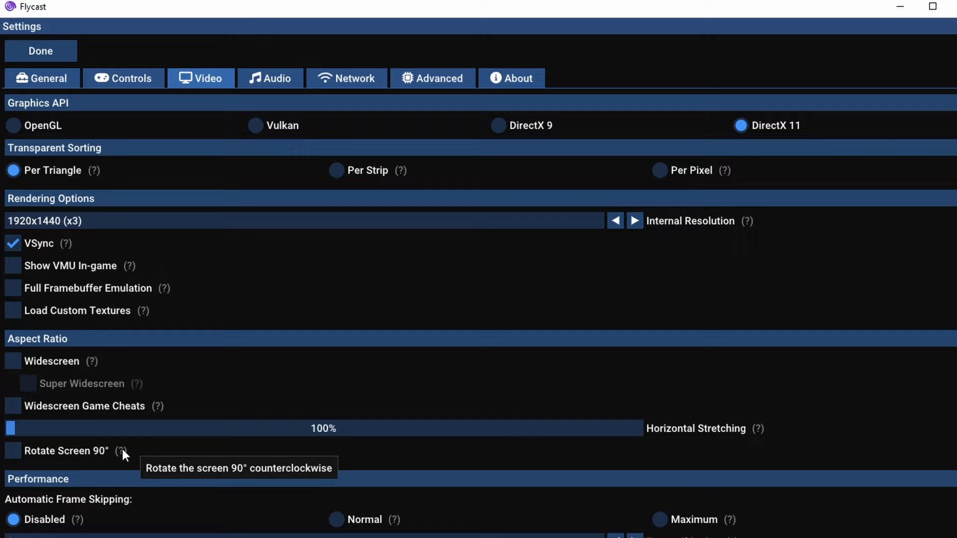
mouse_move(477, 444)
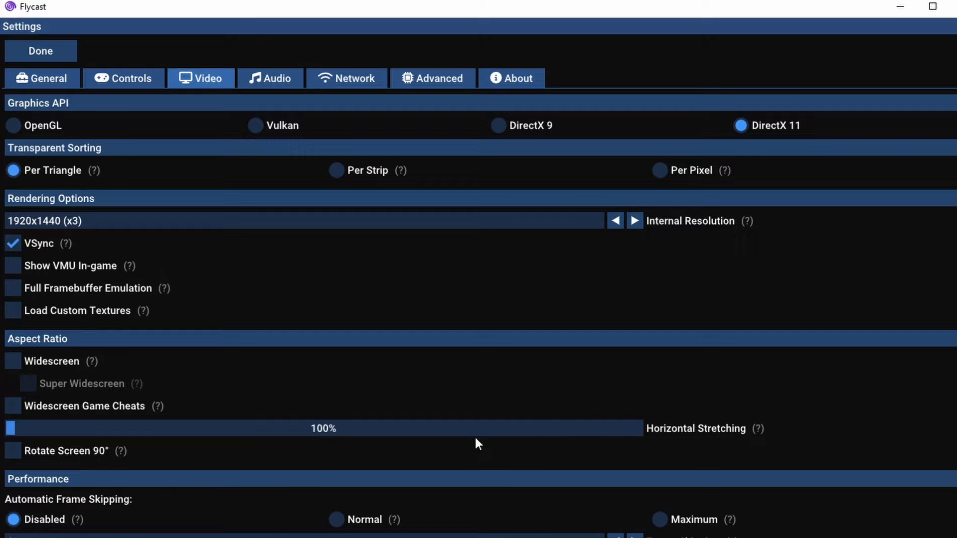
scroll(down, 3)
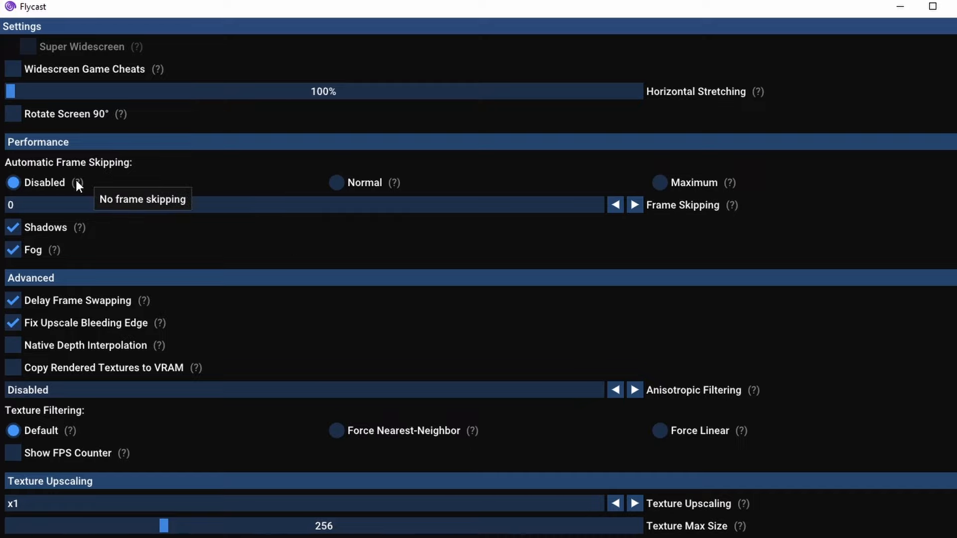
mouse_move(201, 178)
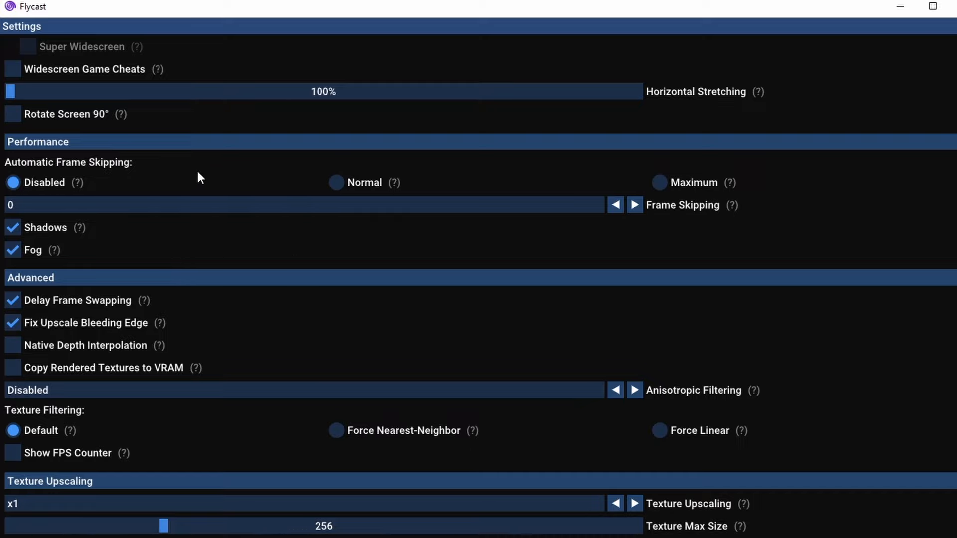
mouse_move(316, 173)
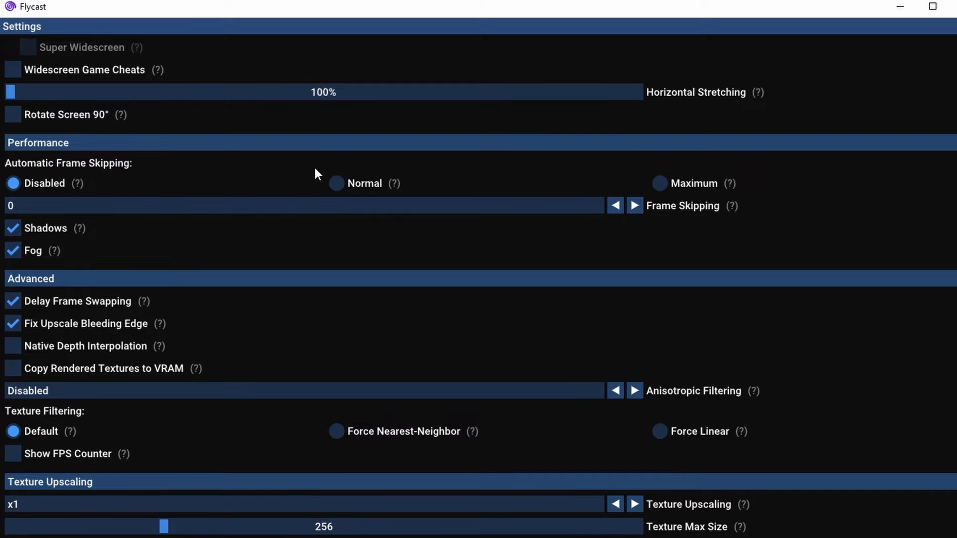
mouse_move(396, 189)
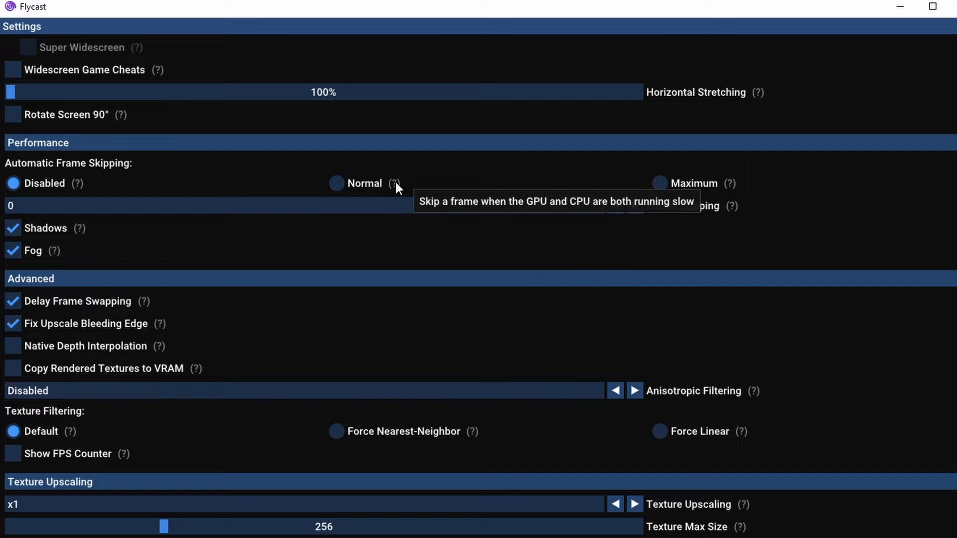
mouse_move(730, 189)
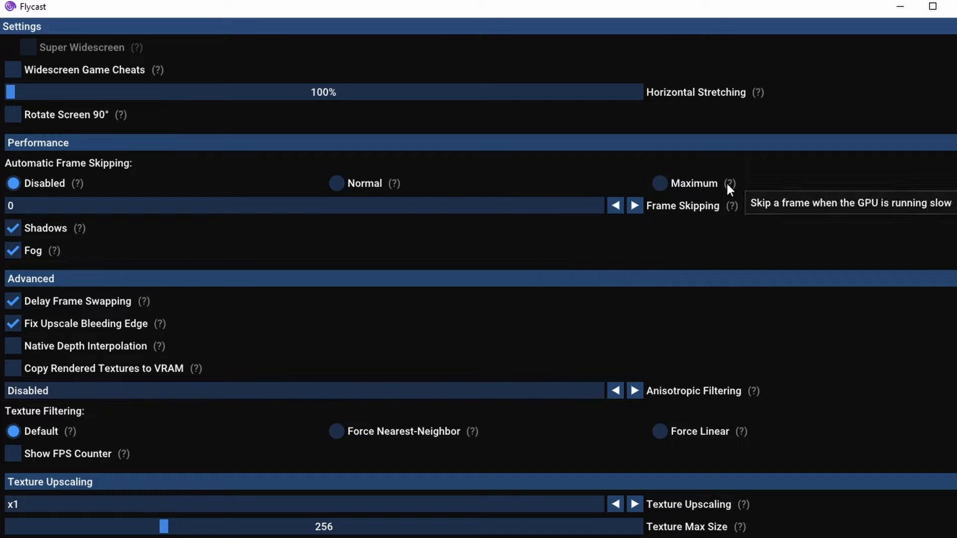
mouse_move(523, 177)
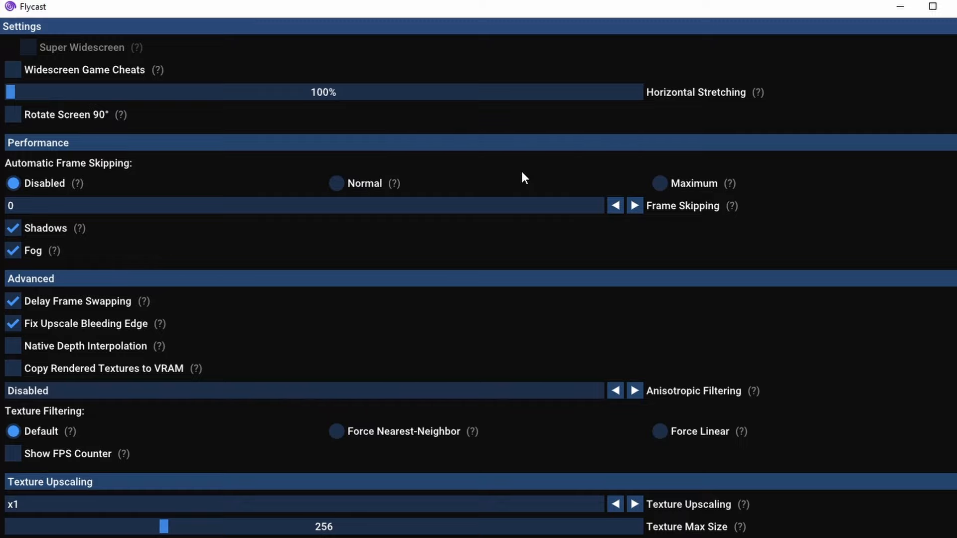
mouse_move(596, 255)
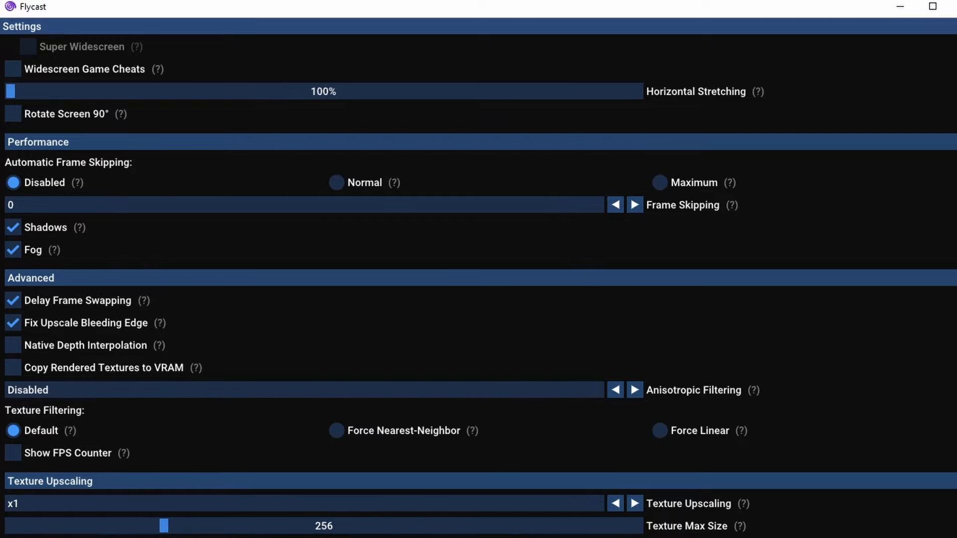
mouse_move(305, 504)
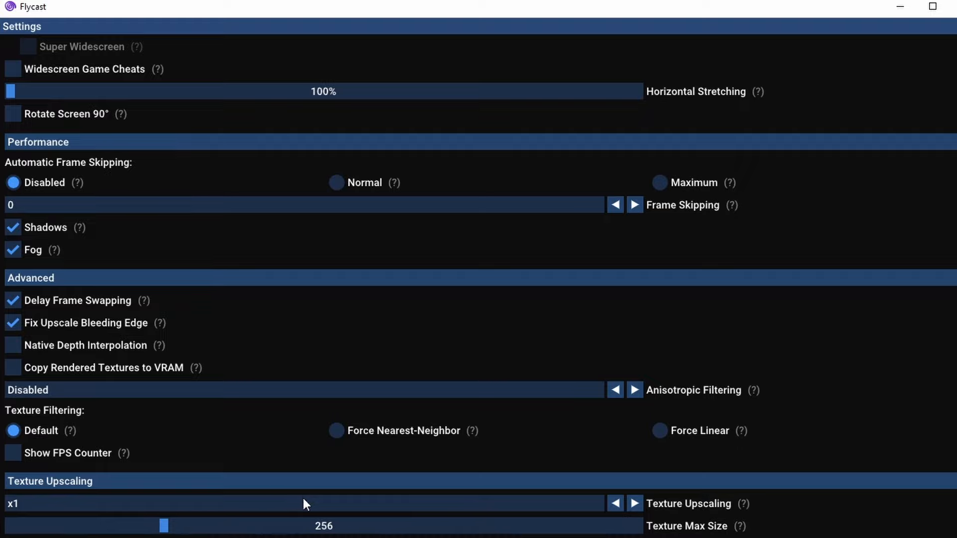
mouse_move(398, 470)
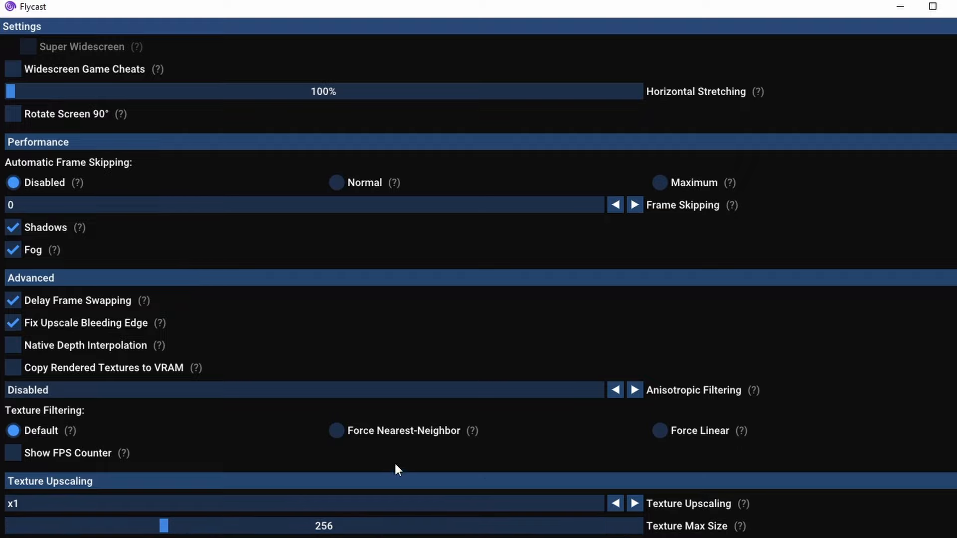
Step: Switch from the Video settings to the Audio settings
click(270, 78)
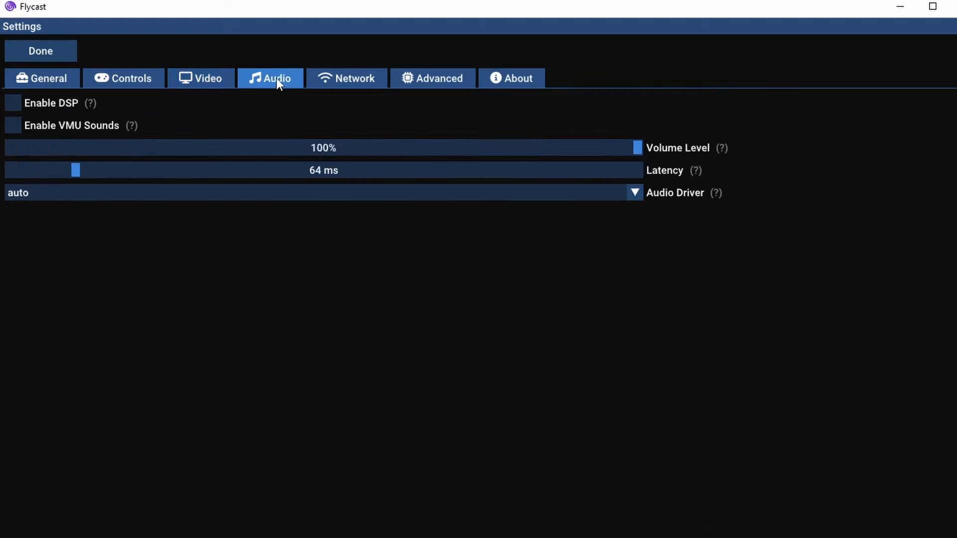
mouse_move(356, 260)
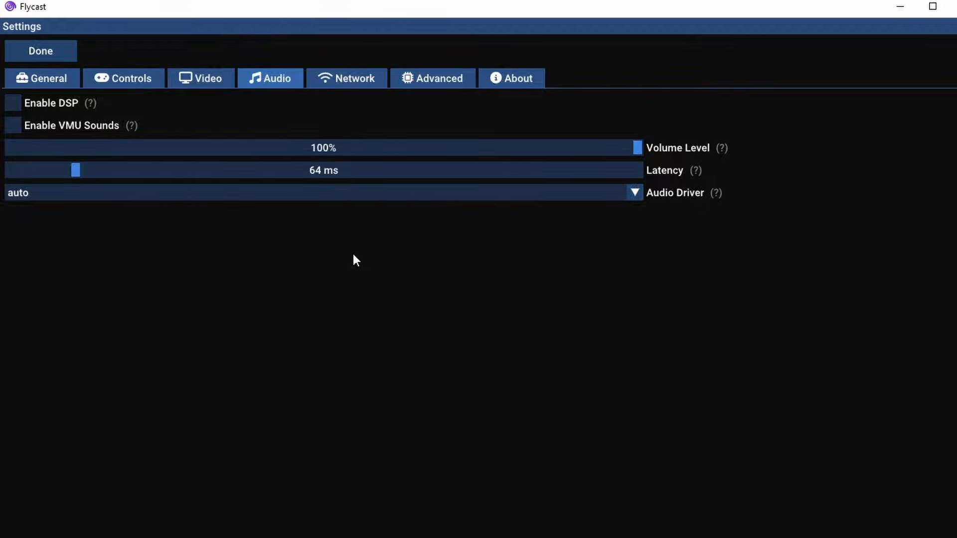
Step: Bring up the Network settings showing network type, UPnP and multiboard options
click(345, 78)
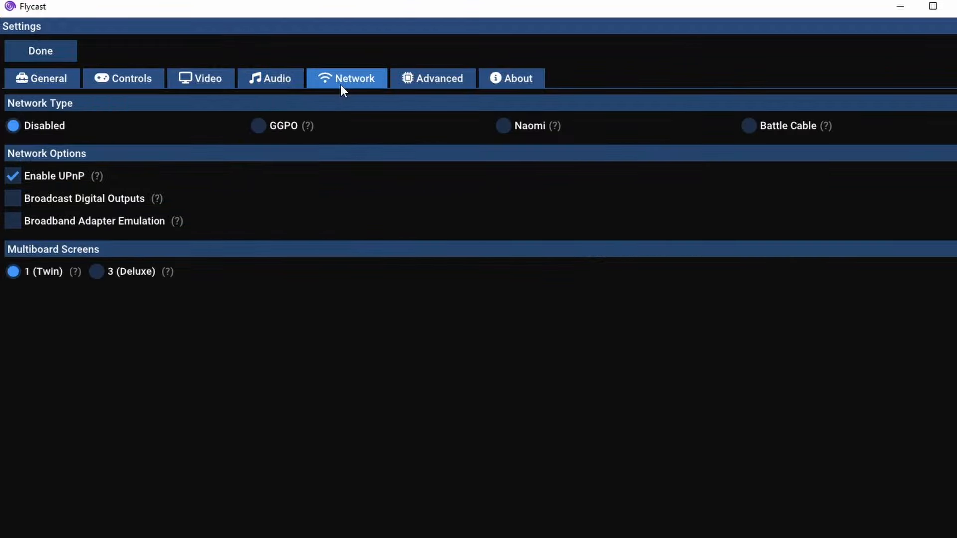
mouse_move(414, 336)
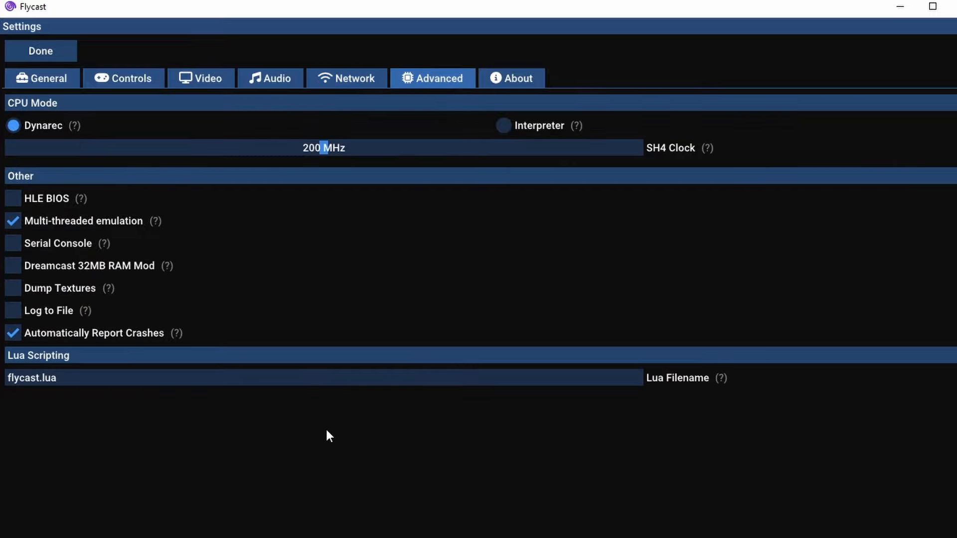
mouse_move(75, 126)
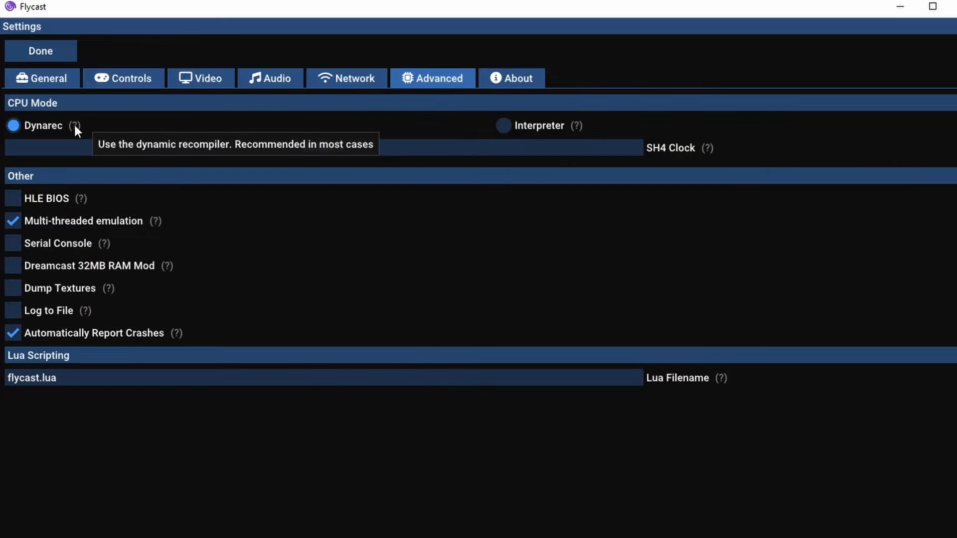
mouse_move(82, 130)
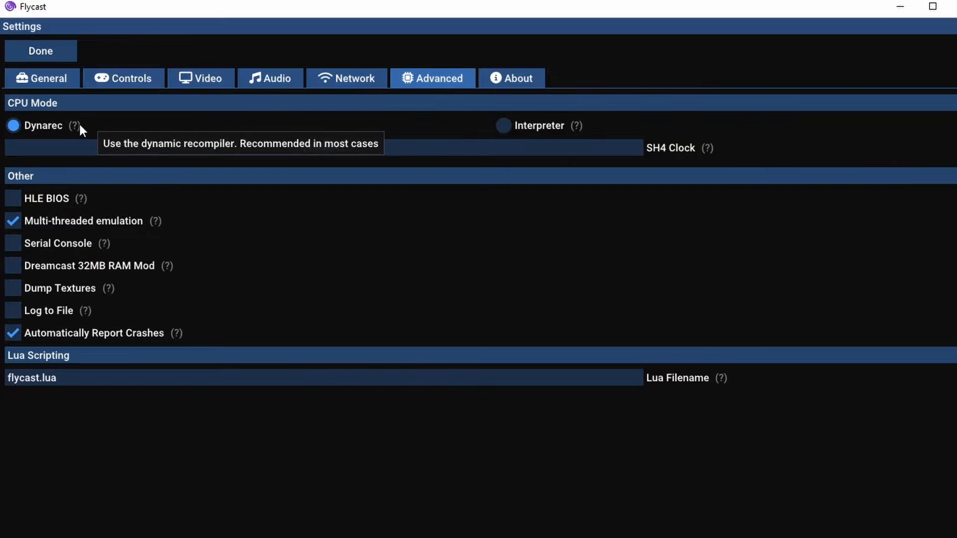
mouse_move(580, 130)
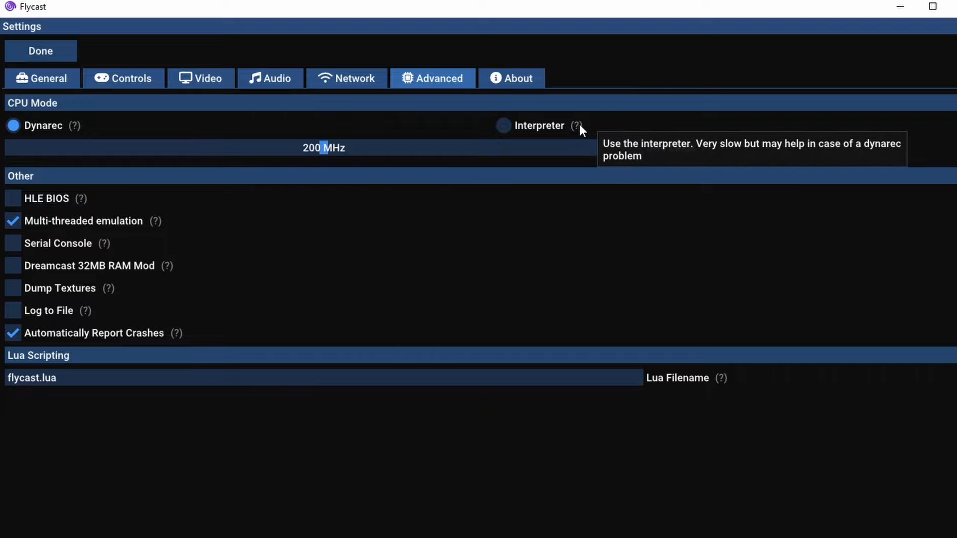
mouse_move(714, 152)
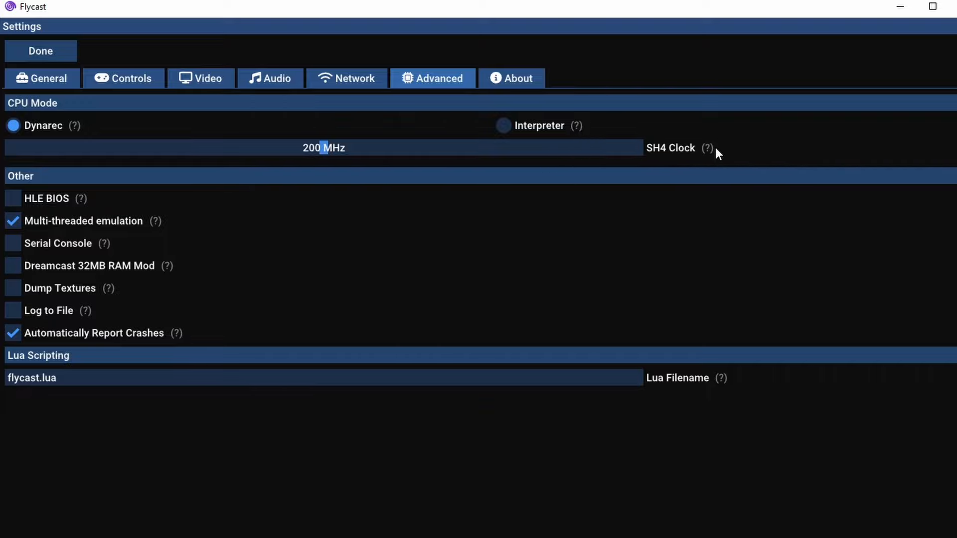
mouse_move(708, 147)
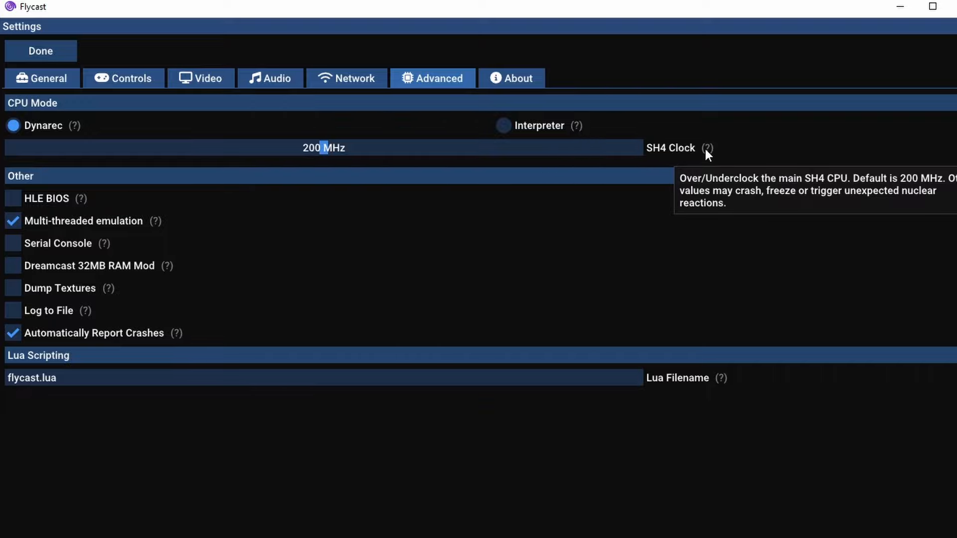
mouse_move(316, 155)
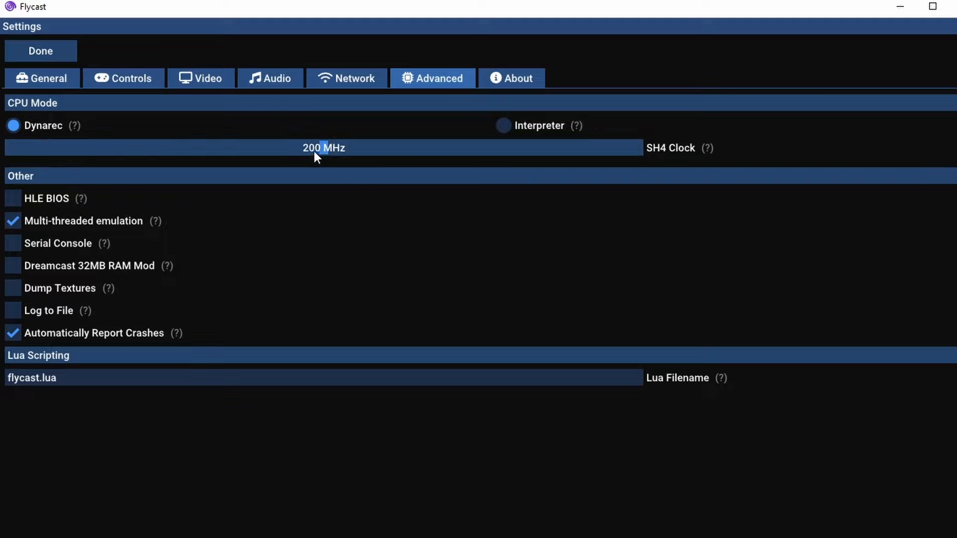
drag(316, 147, 292, 147)
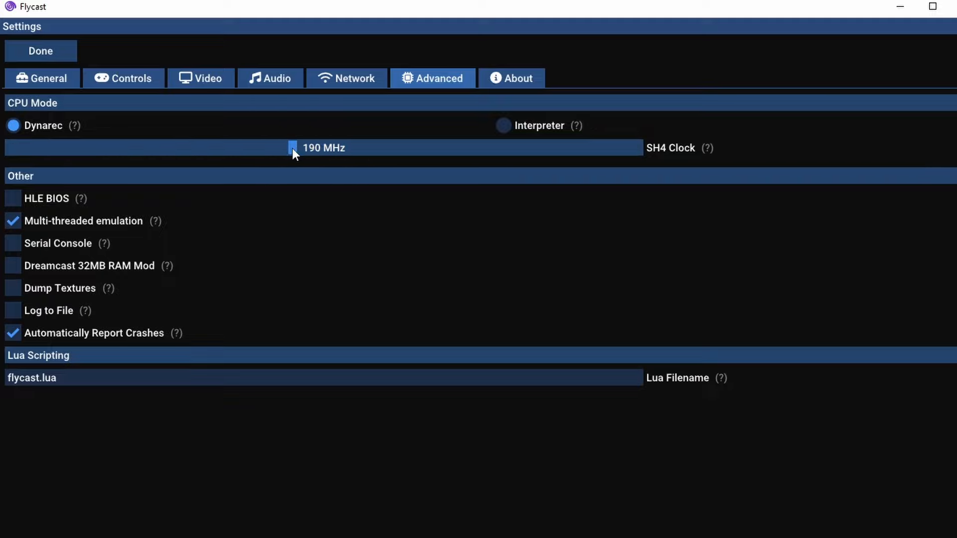
drag(291, 147, 322, 148)
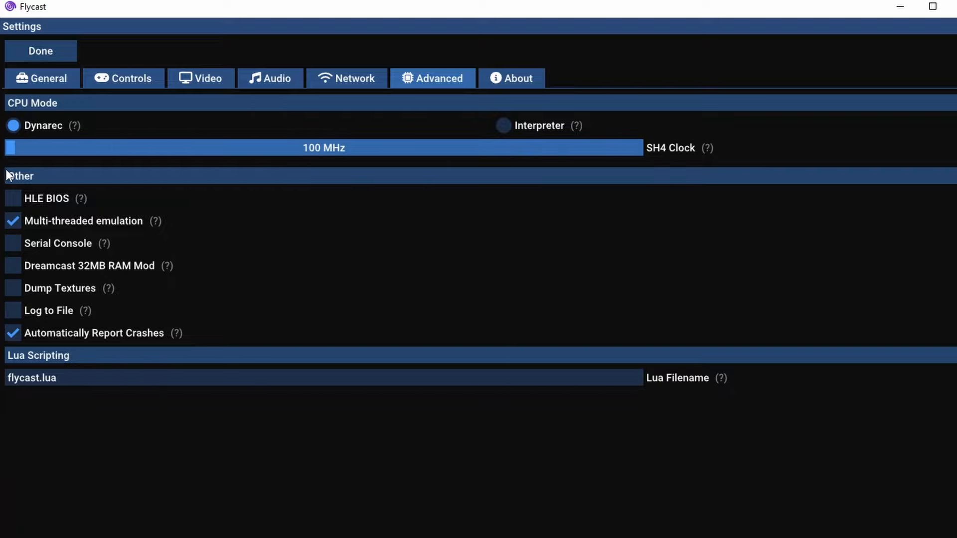
drag(9, 147, 317, 147)
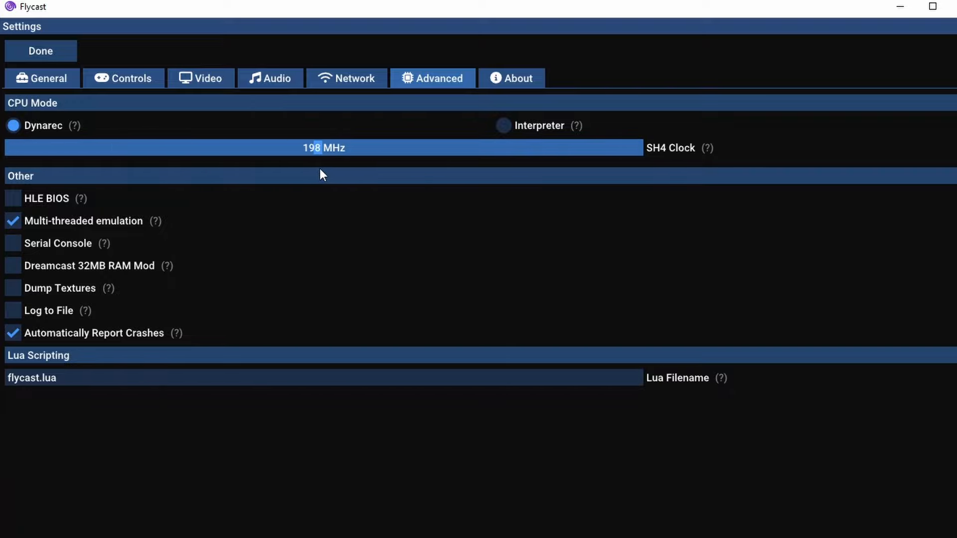
drag(312, 147, 325, 148)
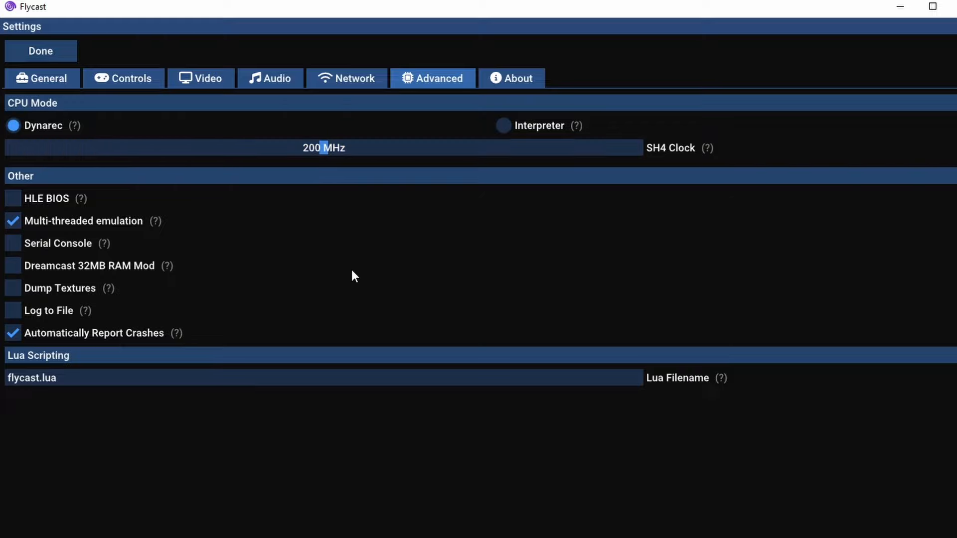
mouse_move(83, 201)
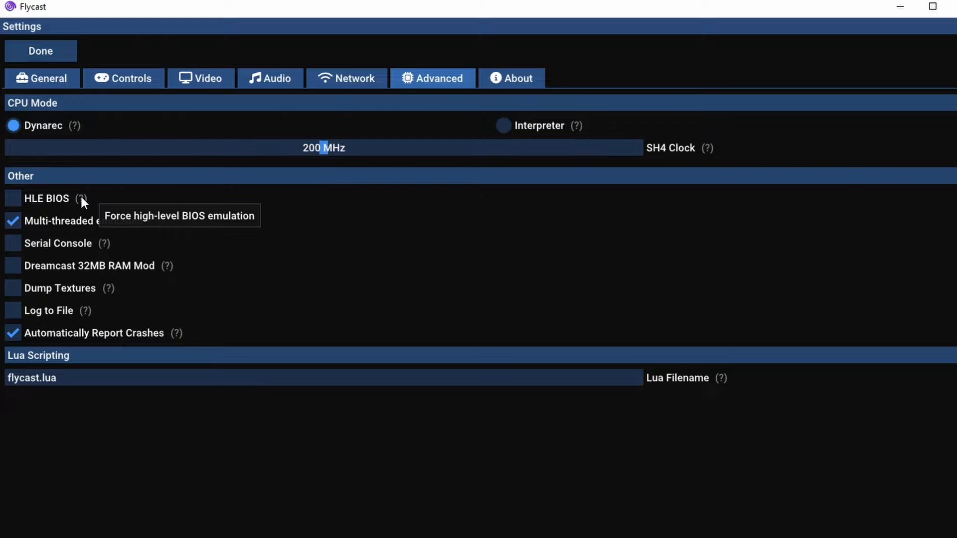
mouse_move(236, 200)
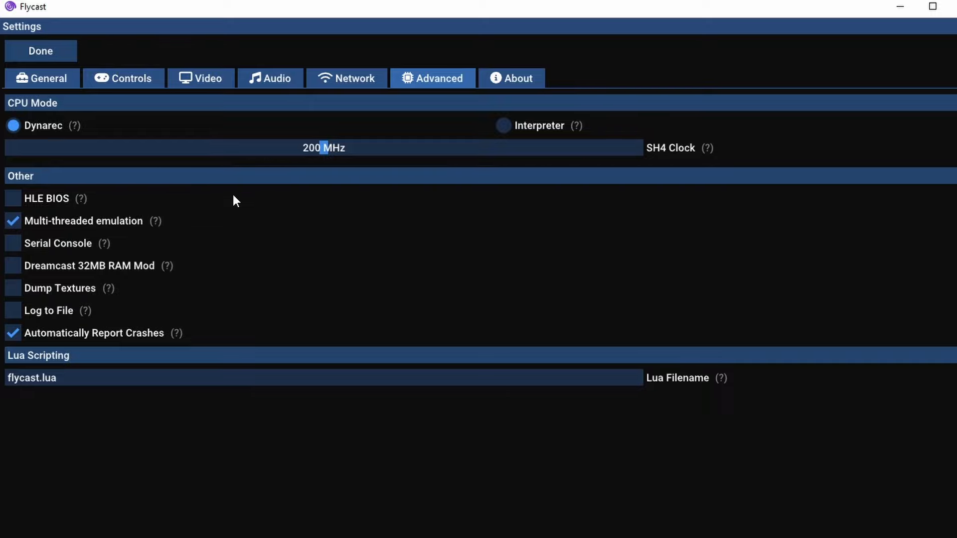
mouse_move(157, 224)
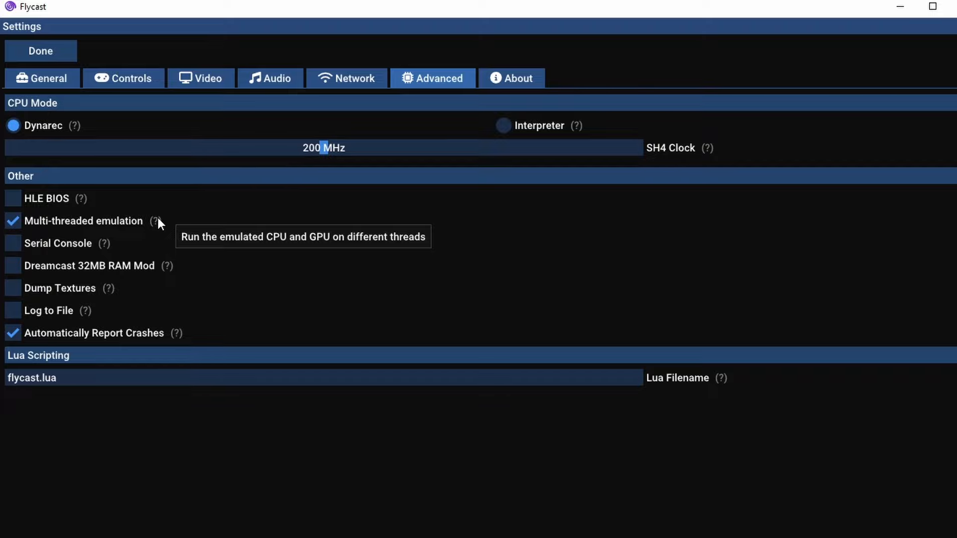
mouse_move(172, 276)
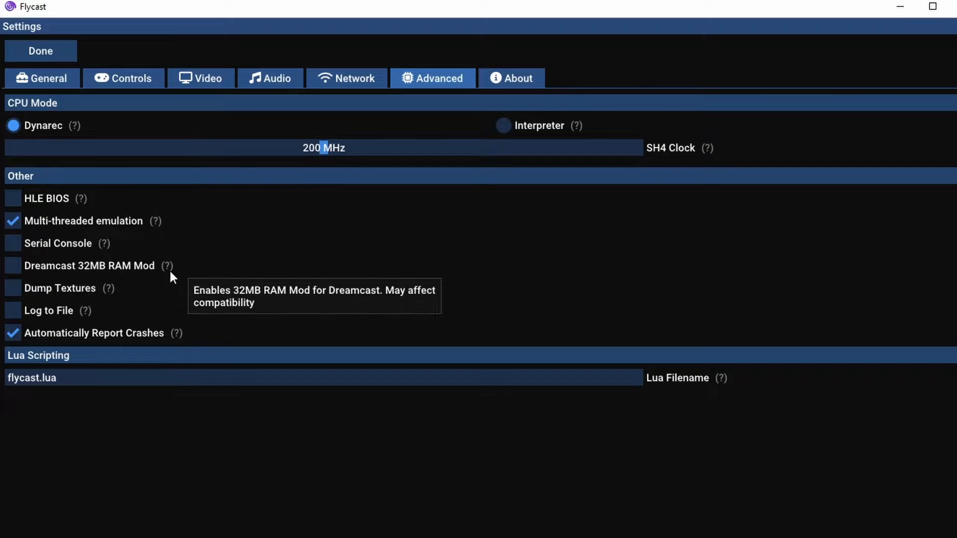